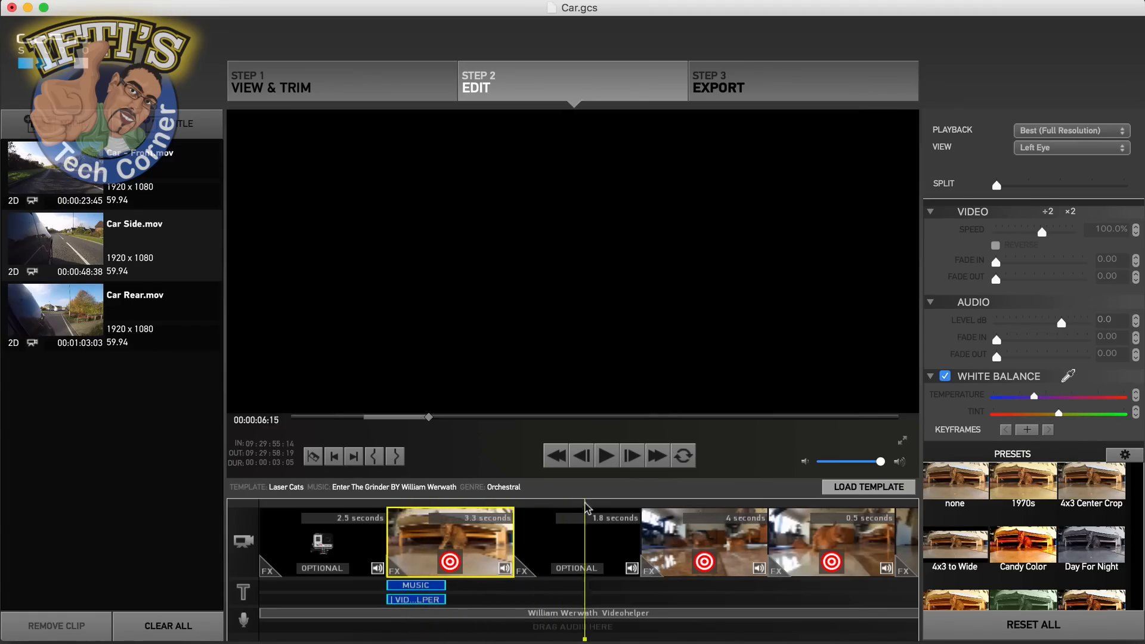
- Clear every template clip and title off the storyboard with Clear All
{"action": "left_click", "coordinate": [869, 488]}
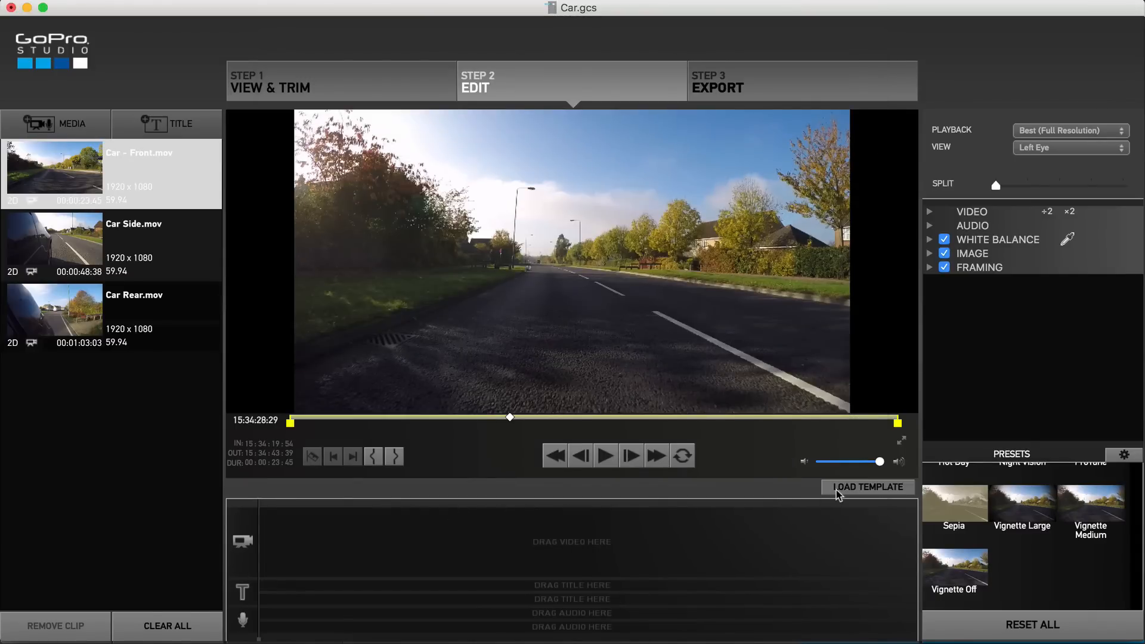
- Create a storyboard from the Laser Cats edit template
{"action": "left_click", "coordinate": [868, 487]}
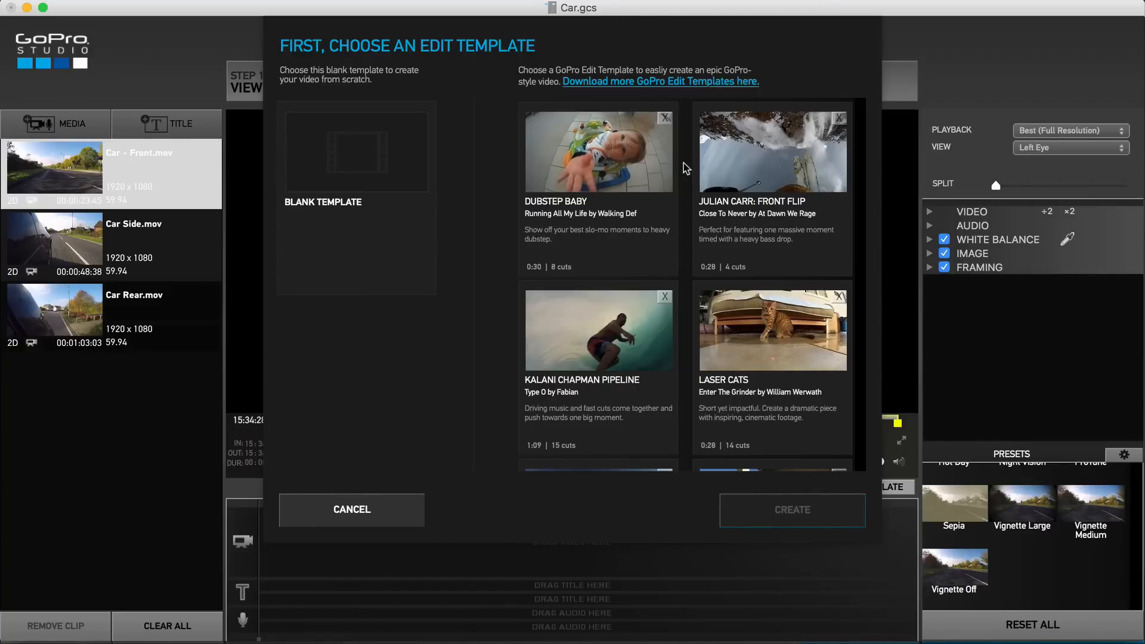
{"action": "left_click", "coordinate": [772, 329]}
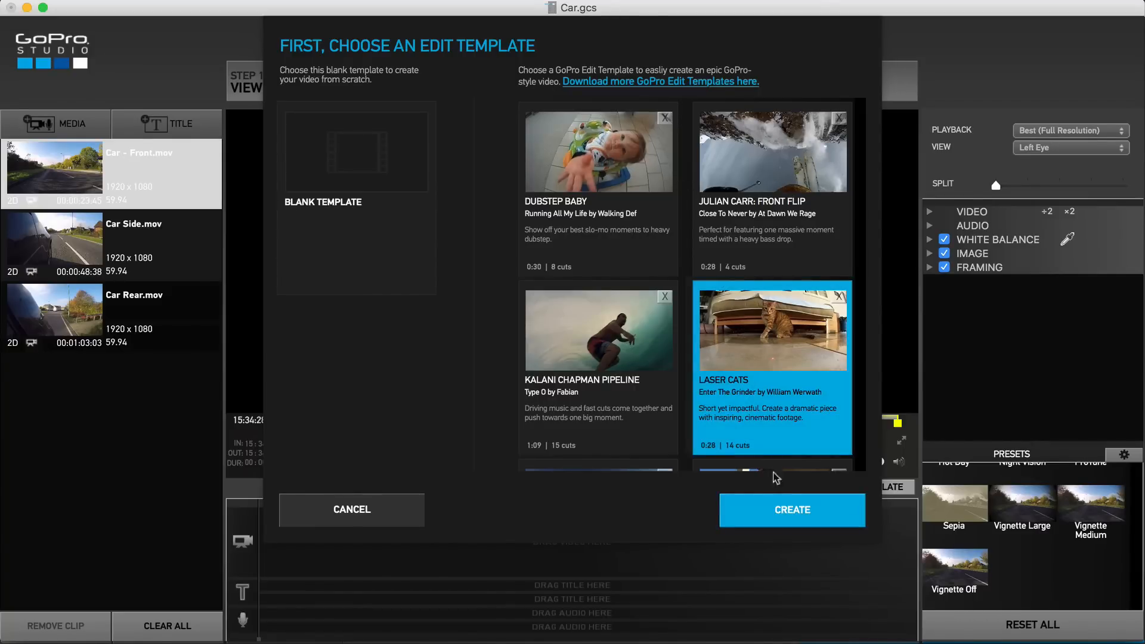
{"action": "left_click", "coordinate": [791, 510]}
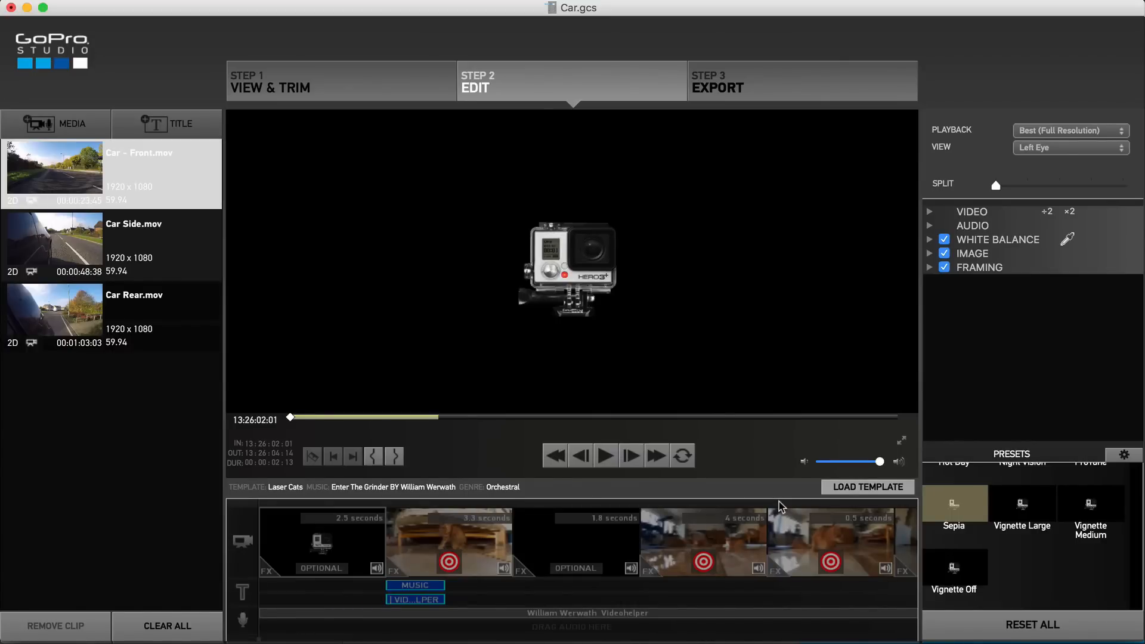
- Place Car - Front and Car Side in the first slots and mark Car Rear's end point
{"action": "left_click", "coordinate": [321, 541]}
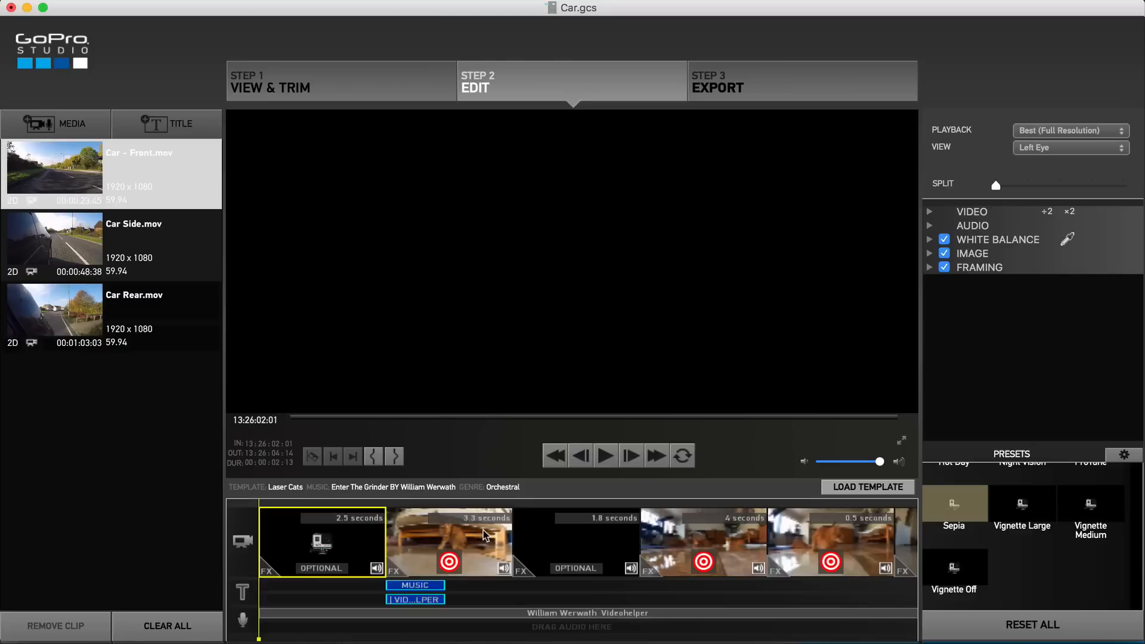
{"action": "left_click", "coordinate": [450, 542]}
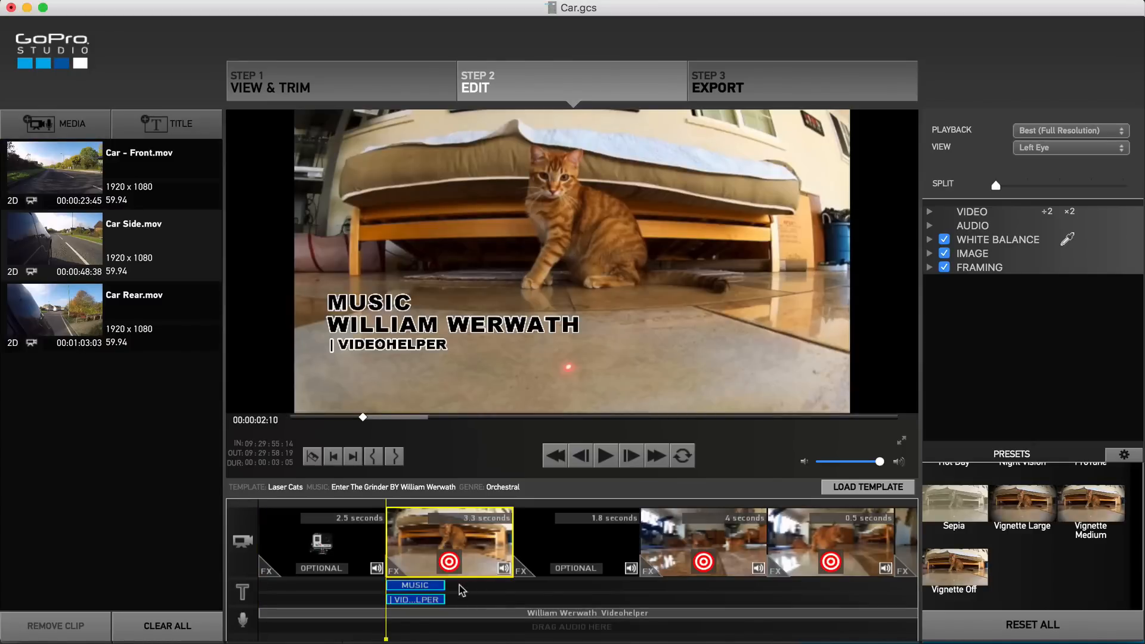
{"action": "mouse_move", "coordinate": [471, 601]}
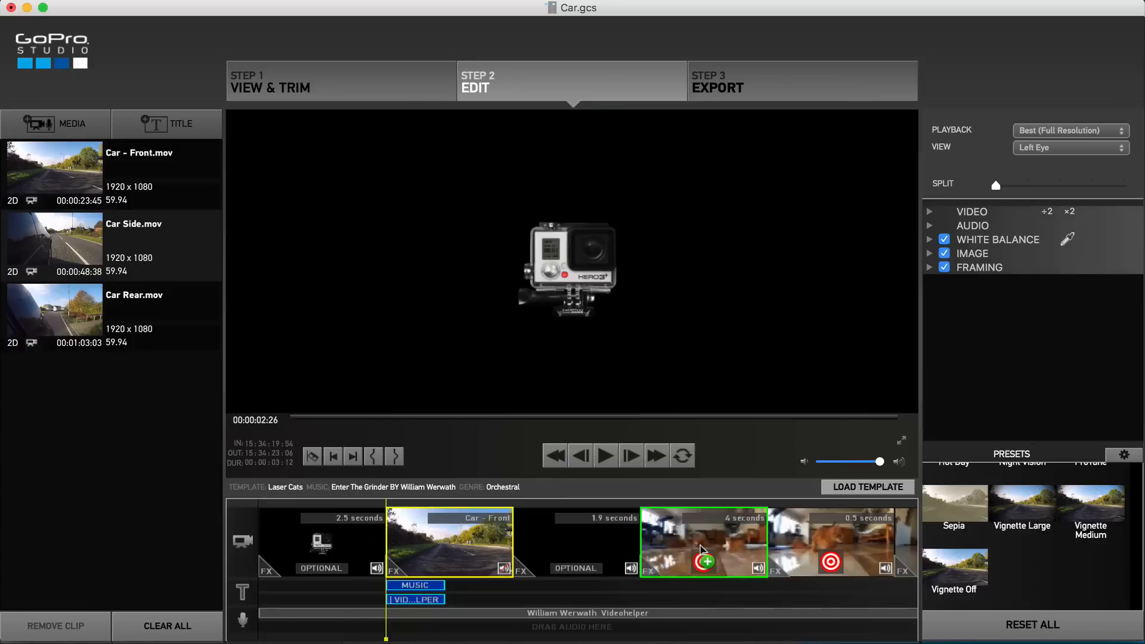
{"action": "left_click", "coordinate": [704, 543]}
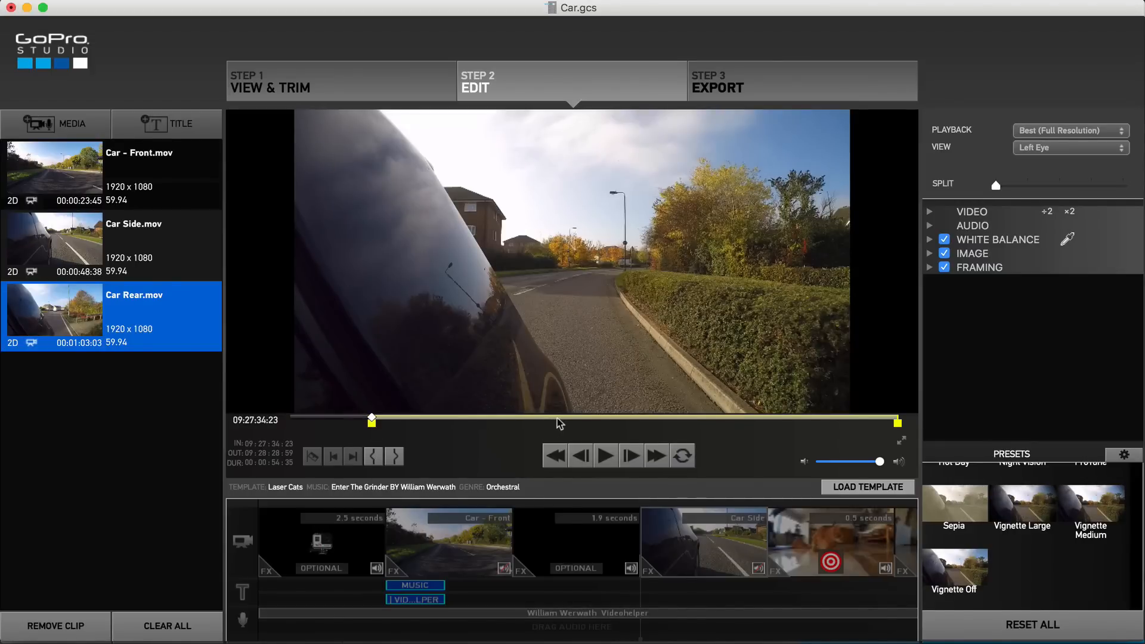
{"action": "left_click_drag", "start_coordinate": [371, 419], "coordinate": [482, 418]}
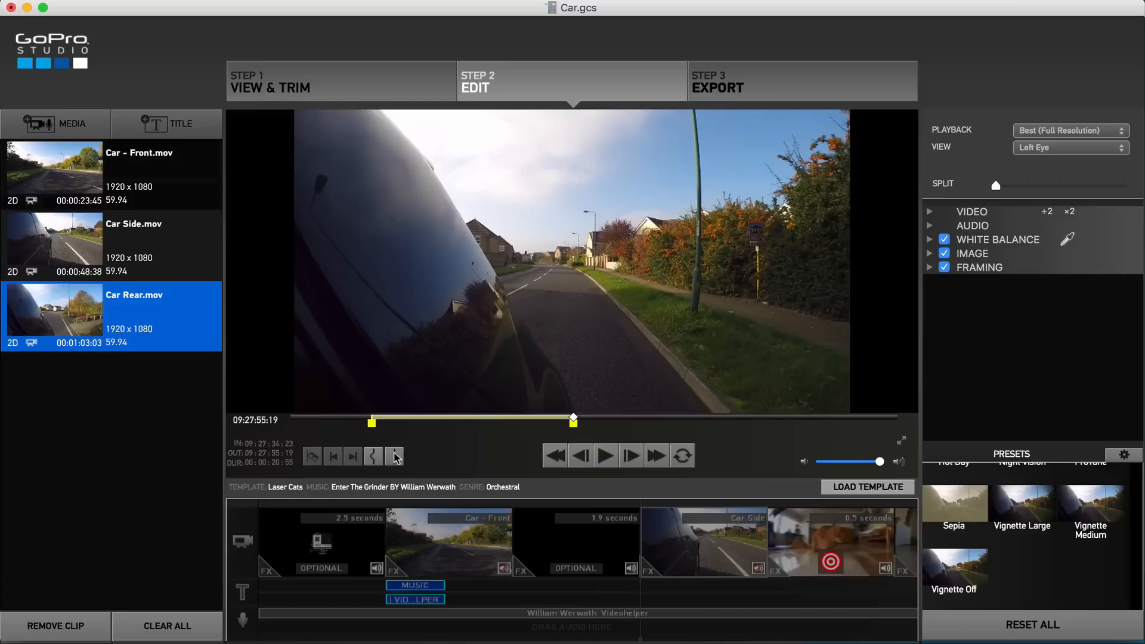
{"action": "mouse_move", "coordinate": [48, 303]}
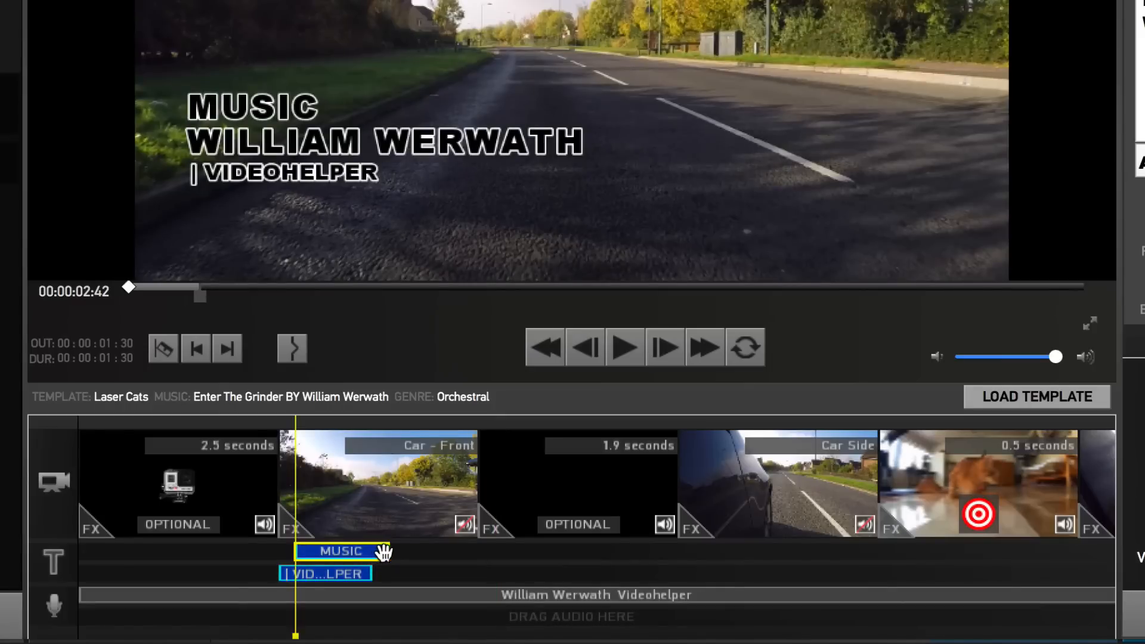
- Stretch the MUSIC and VIDEOHELPER title bars longer over the Car - Front clip
{"action": "left_click_drag", "start_coordinate": [343, 550], "coordinate": [585, 550]}
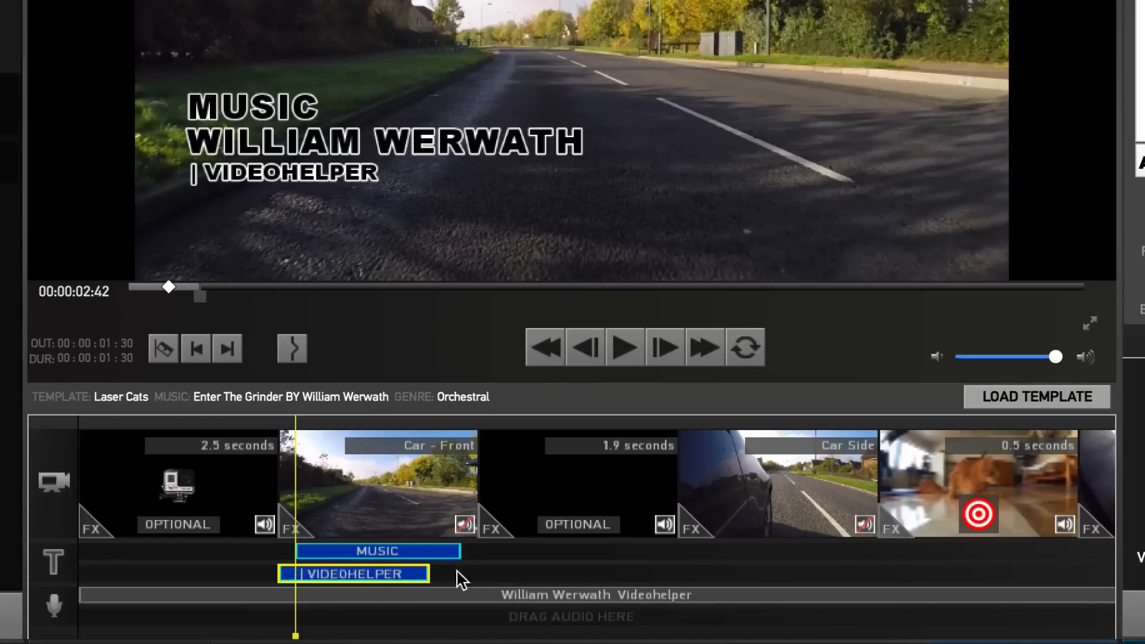
{"action": "left_click_drag", "start_coordinate": [420, 573], "coordinate": [511, 573]}
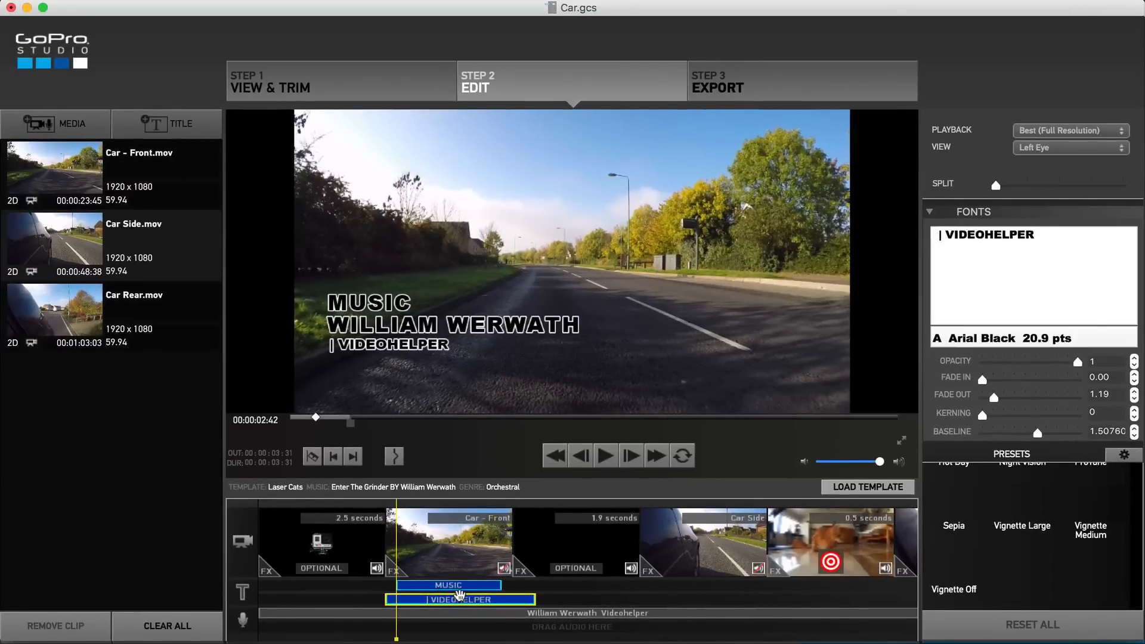
{"action": "left_click", "coordinate": [448, 543]}
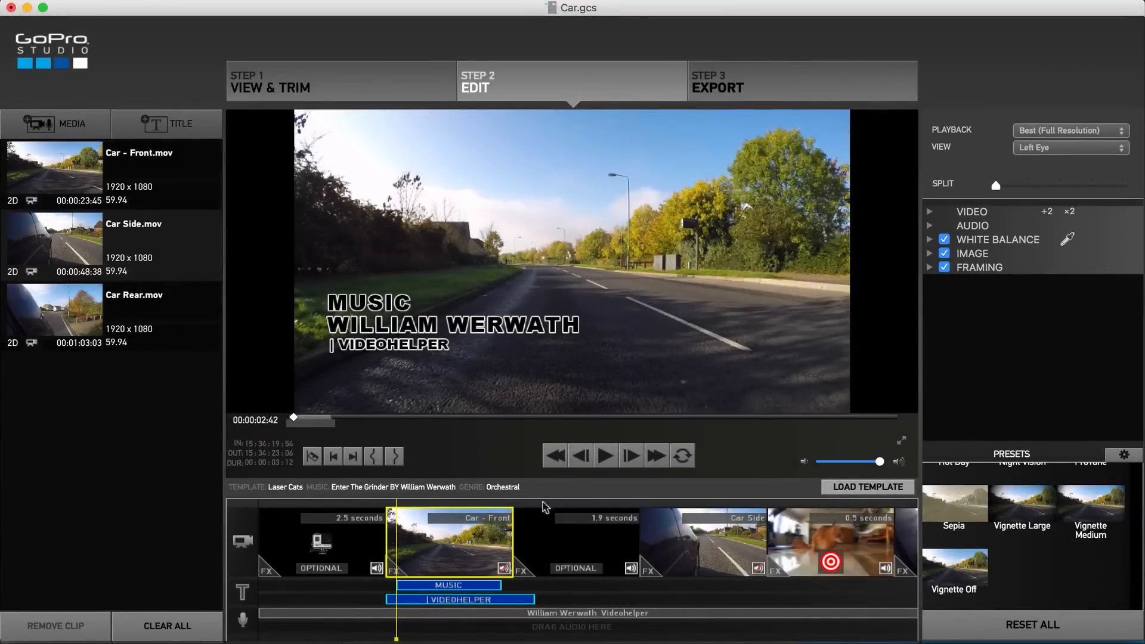
{"action": "left_click", "coordinate": [459, 599]}
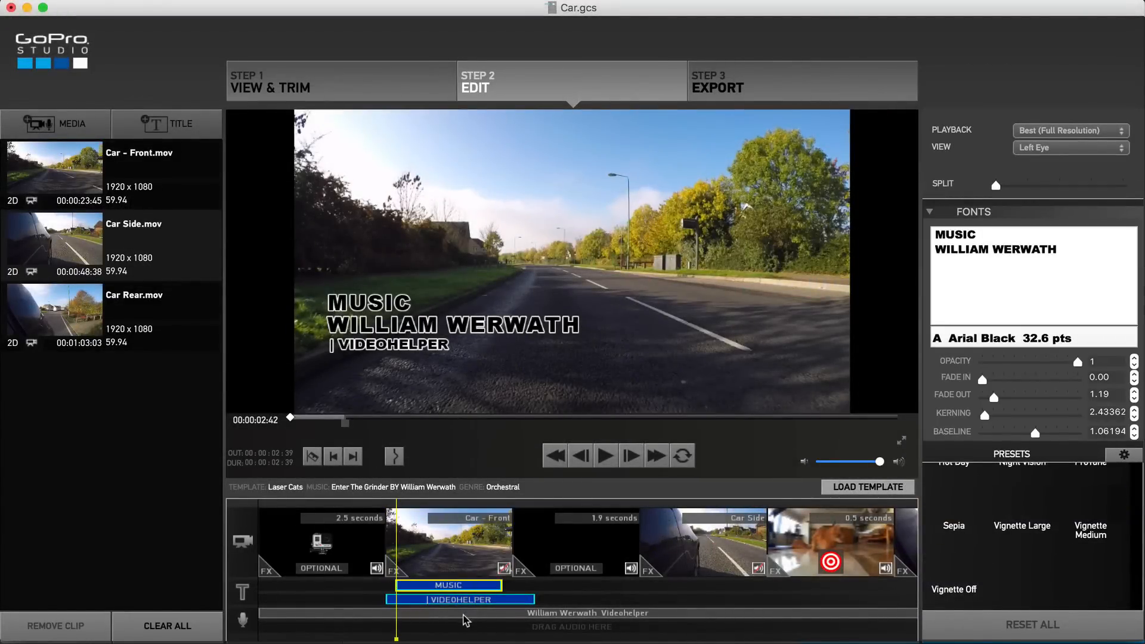
{"action": "left_click", "coordinate": [588, 613]}
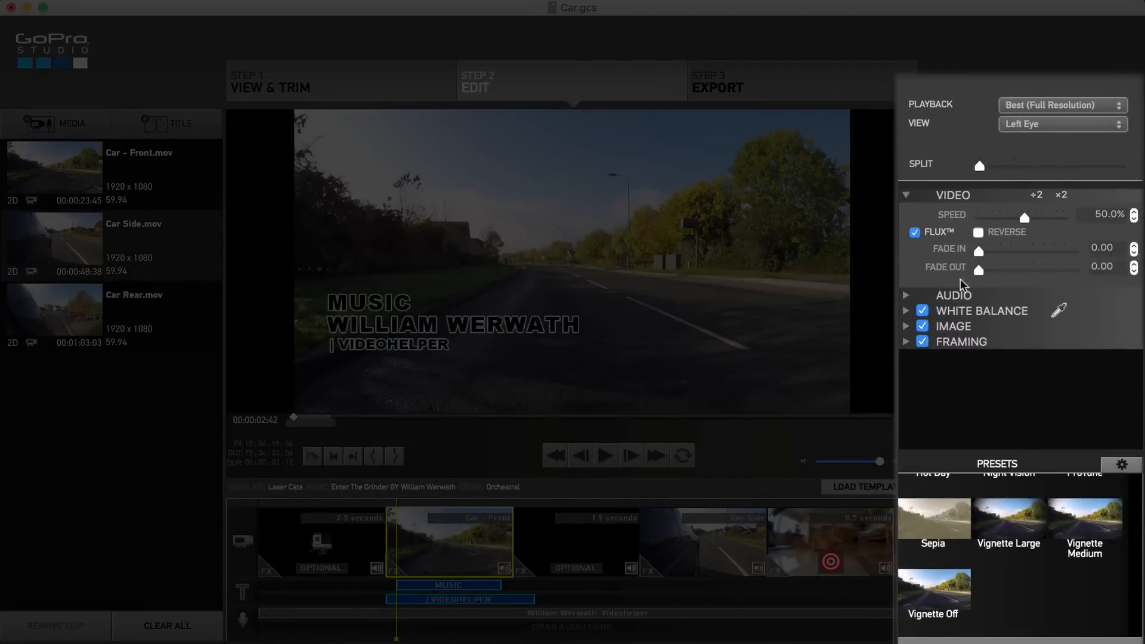
- Expand Car - Front's Audio, White Balance and Image adjustments and scroll through them
{"action": "left_click", "coordinate": [955, 296]}
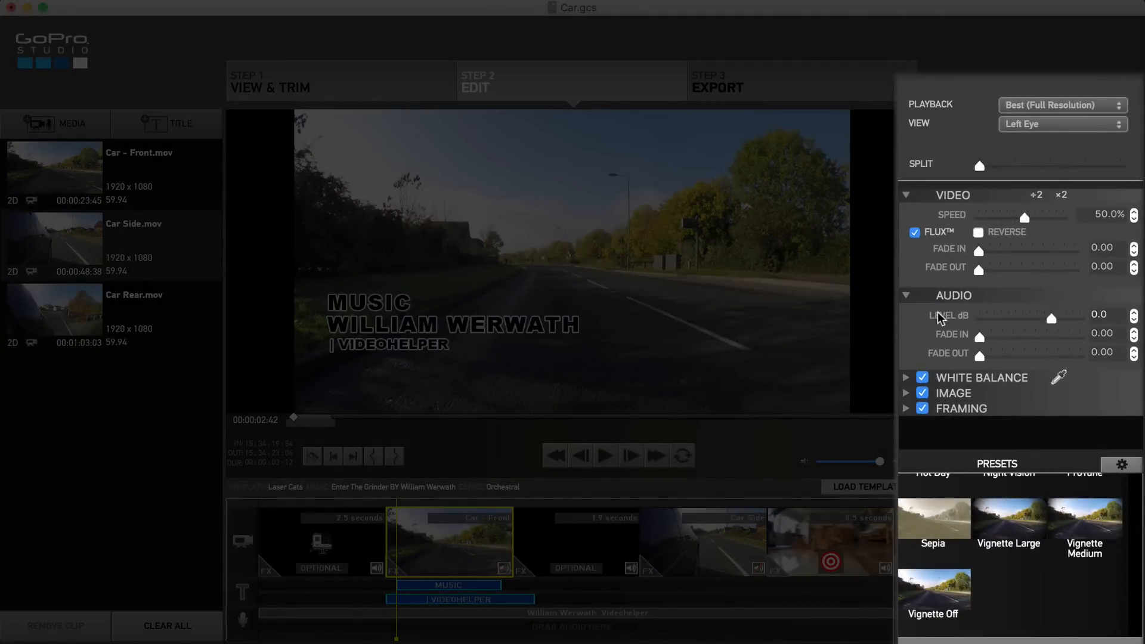
{"action": "mouse_move", "coordinate": [937, 362]}
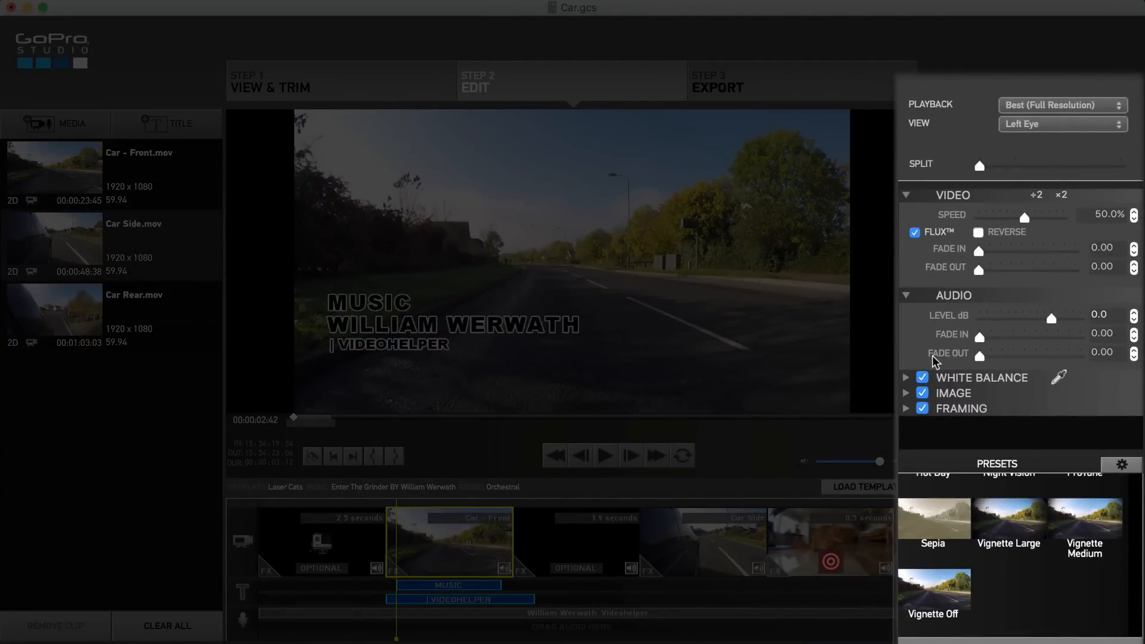
{"action": "left_click", "coordinate": [905, 378]}
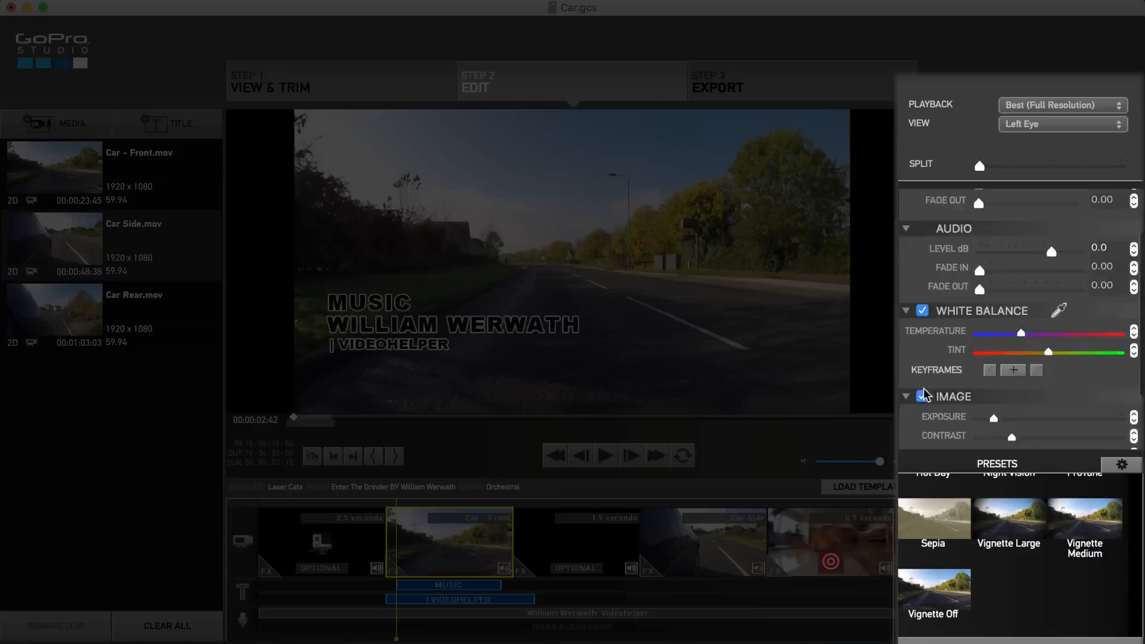
{"action": "scroll", "scroll_direction": "down", "scroll_amount": 3}
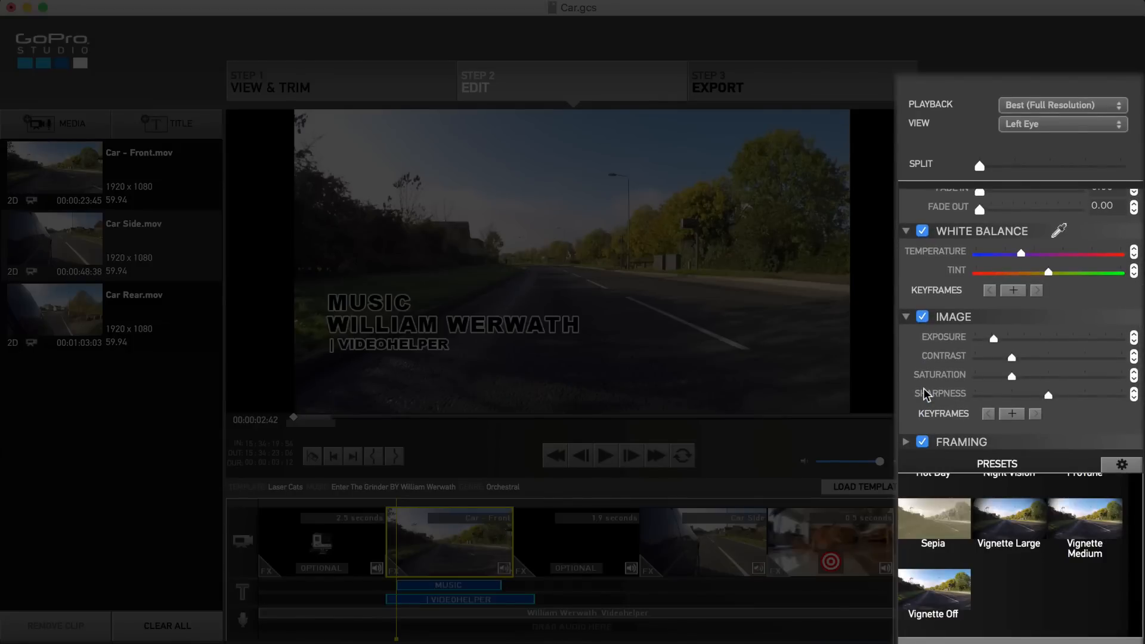
{"action": "mouse_move", "coordinate": [923, 410]}
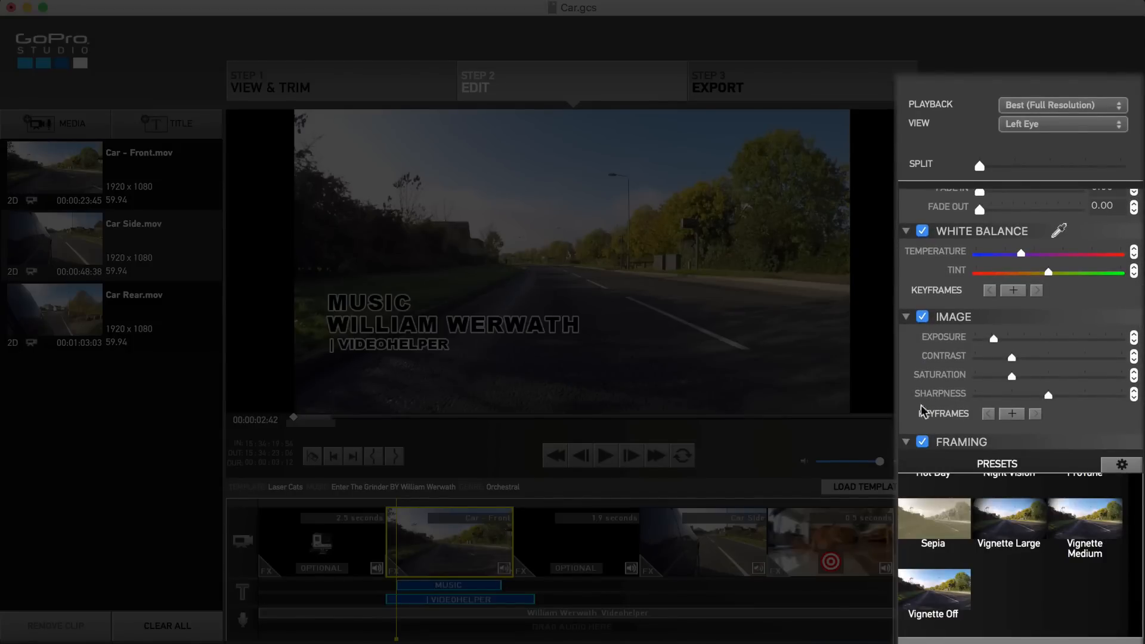
{"action": "scroll", "scroll_direction": "down", "scroll_amount": 3}
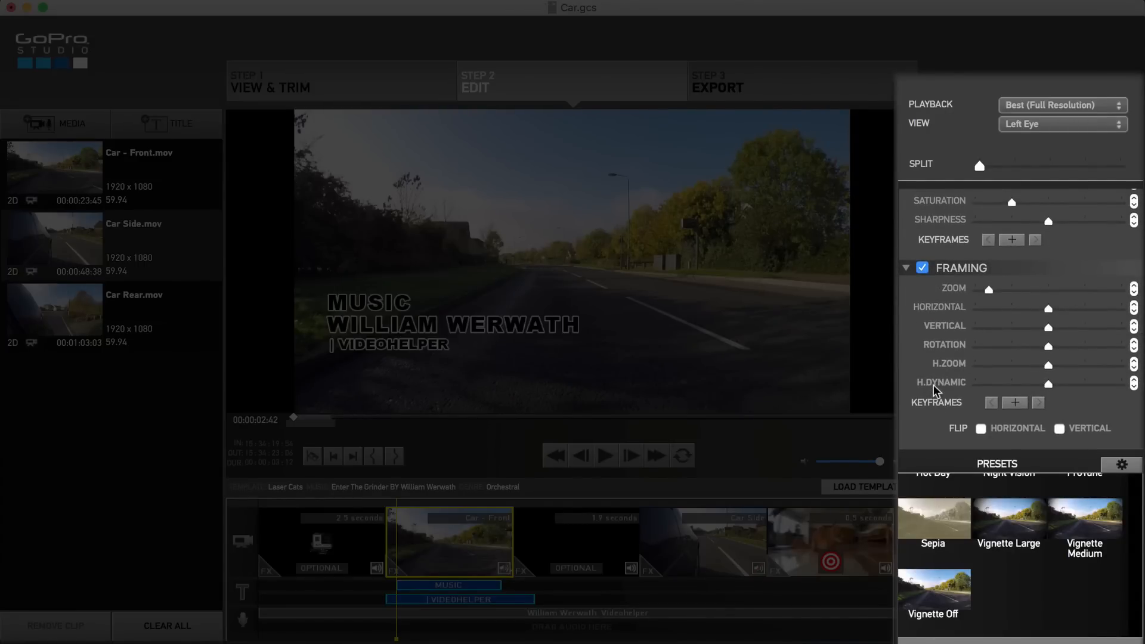
{"action": "scroll", "scroll_direction": "down", "scroll_amount": 3}
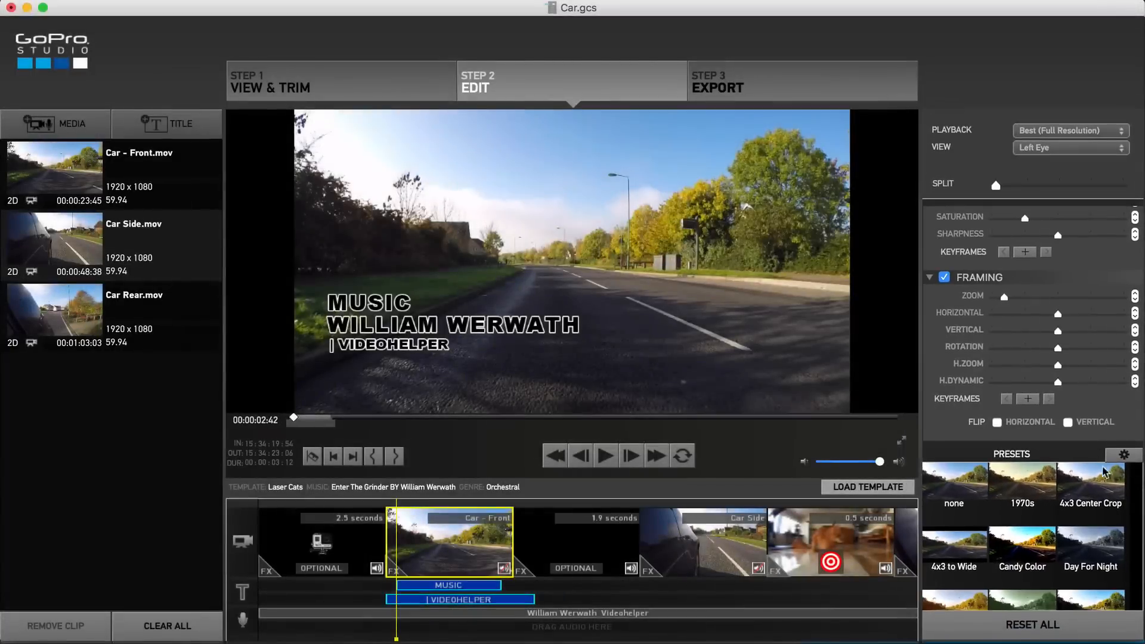
- Open the Manage Presets window from the presets gear, then close it
{"action": "left_click", "coordinate": [1123, 454]}
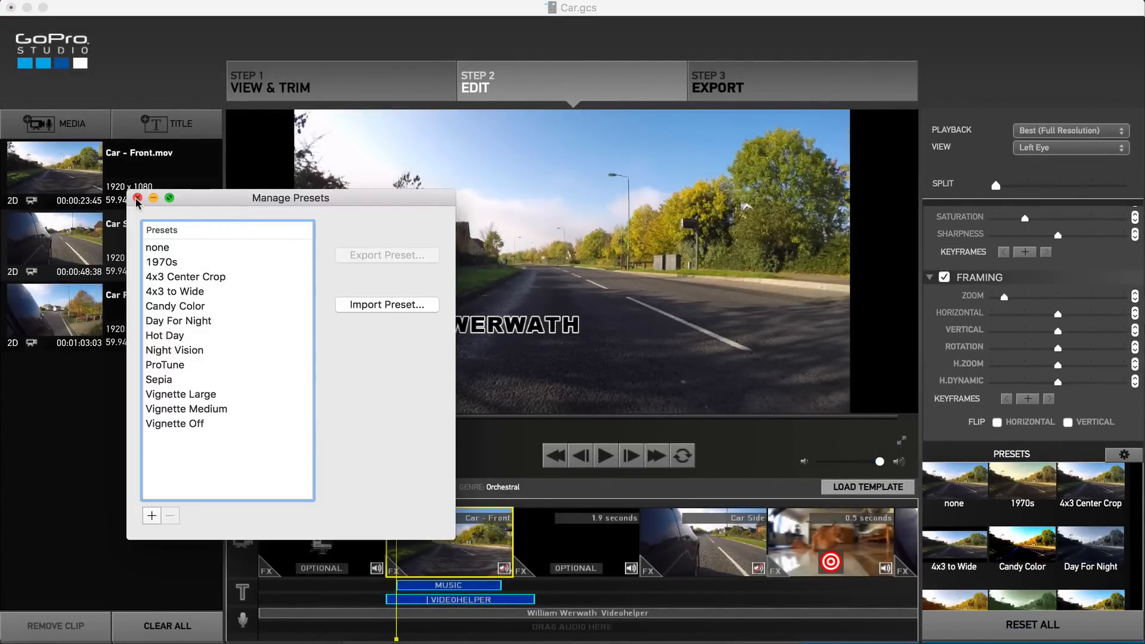
{"action": "left_click", "coordinate": [137, 198]}
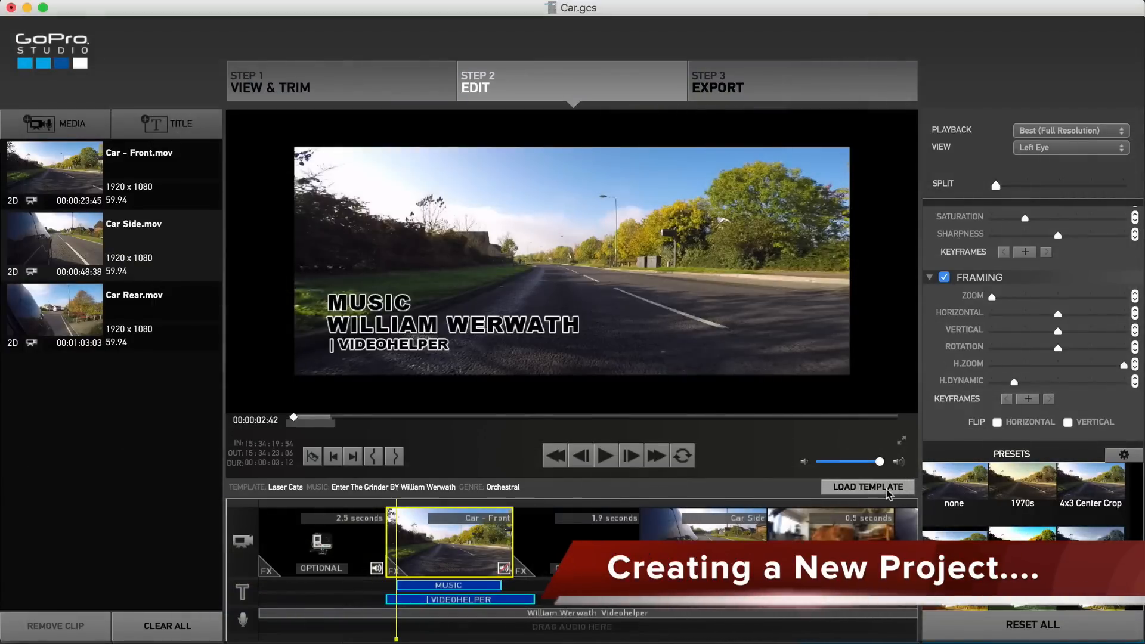
- Create a project from the Blank Template, choosing Don't Save for the current storyboard
{"action": "left_click", "coordinate": [867, 487]}
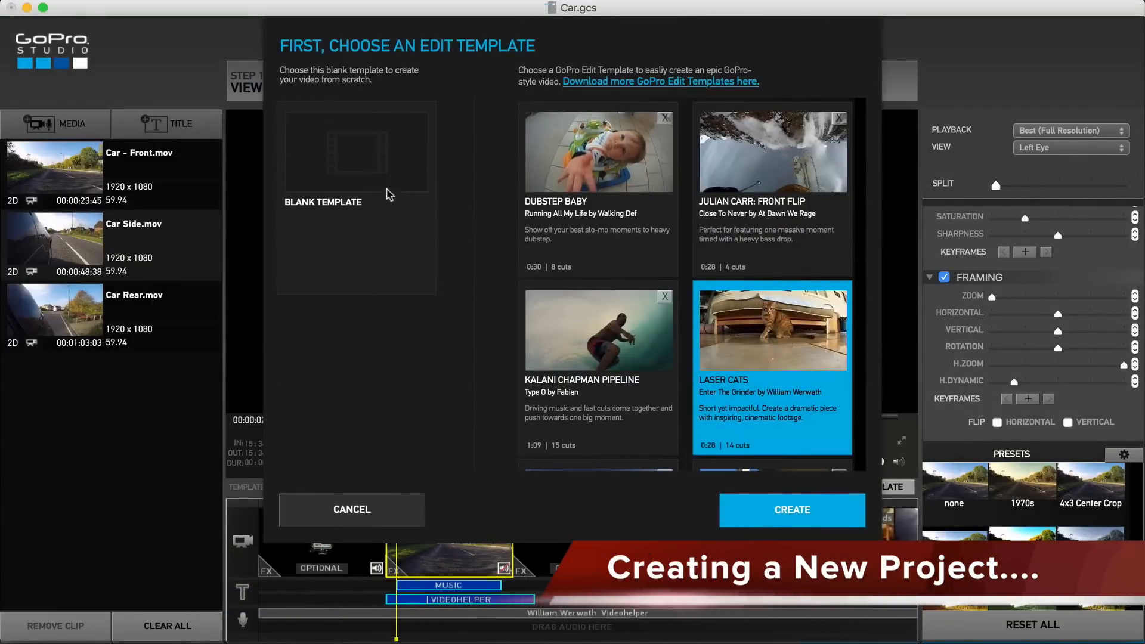
{"action": "left_click", "coordinate": [356, 151]}
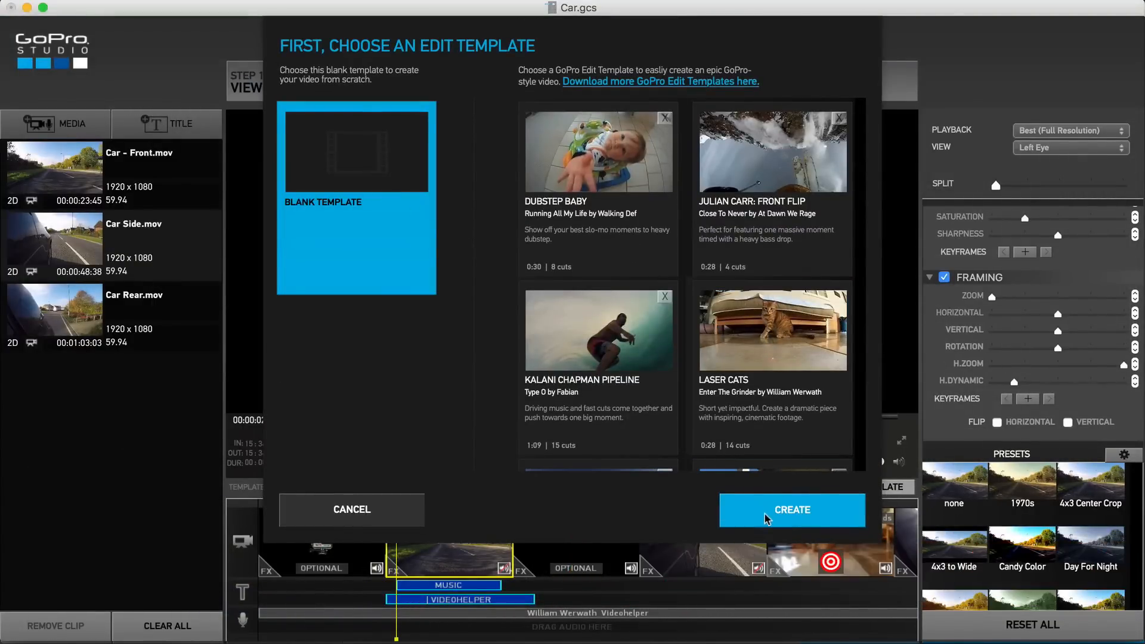
{"action": "left_click", "coordinate": [792, 510]}
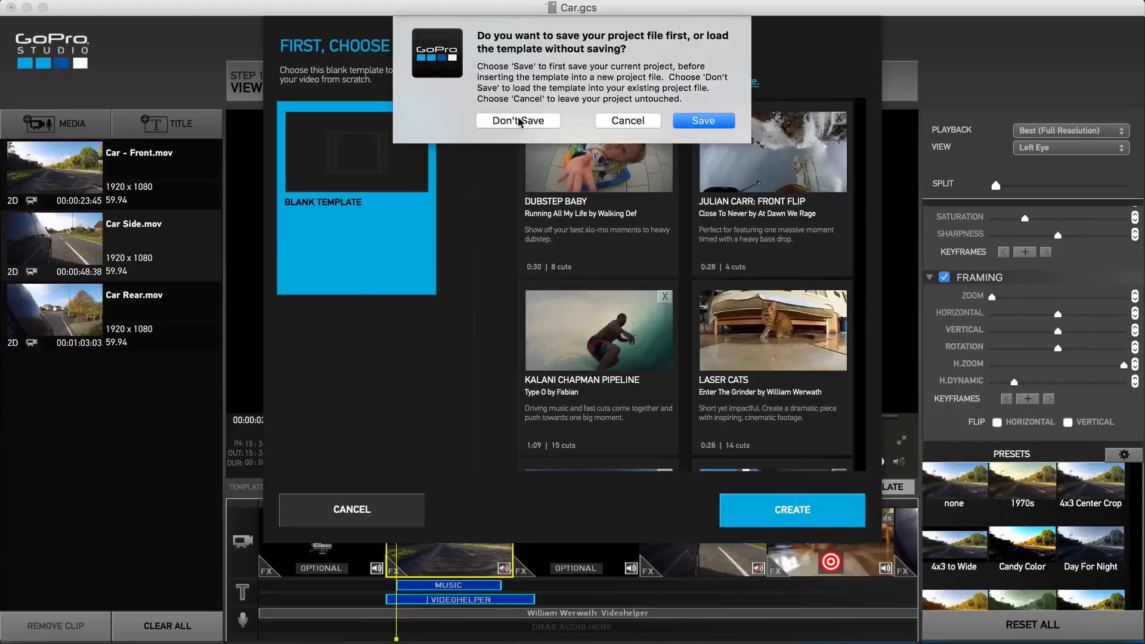
{"action": "left_click", "coordinate": [517, 121]}
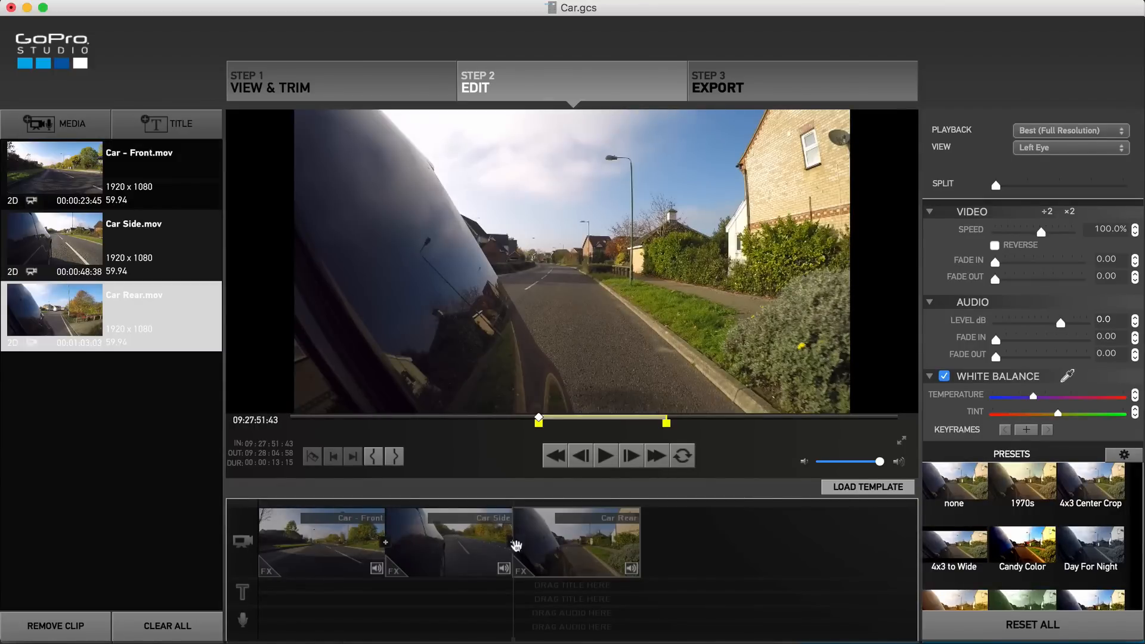
- Give the Car Front clip a 1.99-second video fade-in and preview it
{"action": "left_click", "coordinate": [449, 543]}
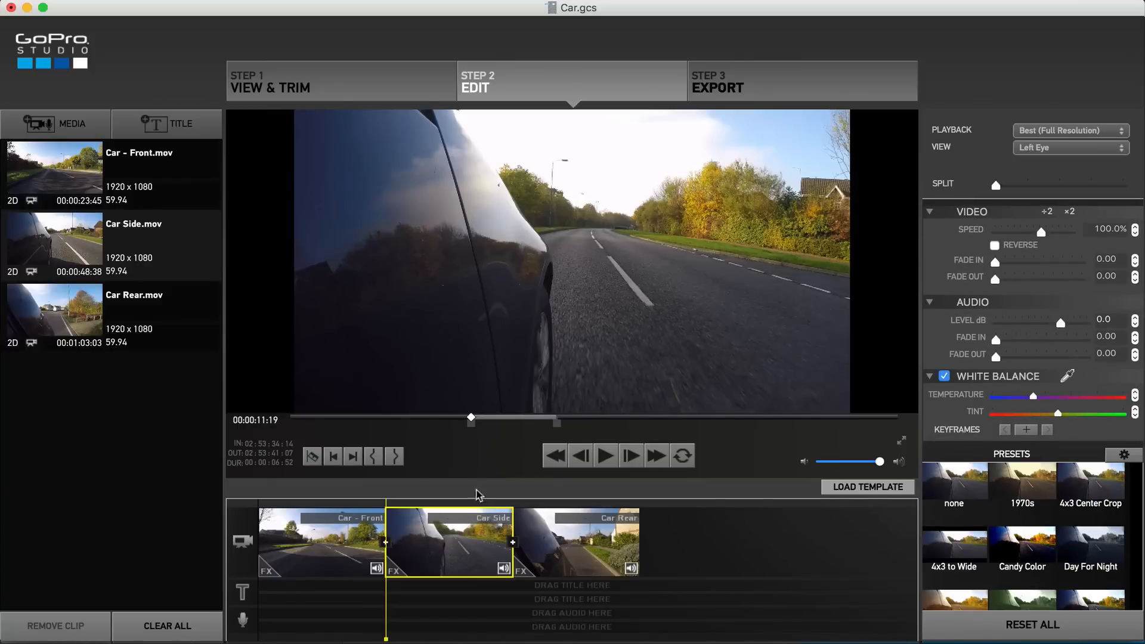
{"action": "left_click", "coordinate": [322, 542]}
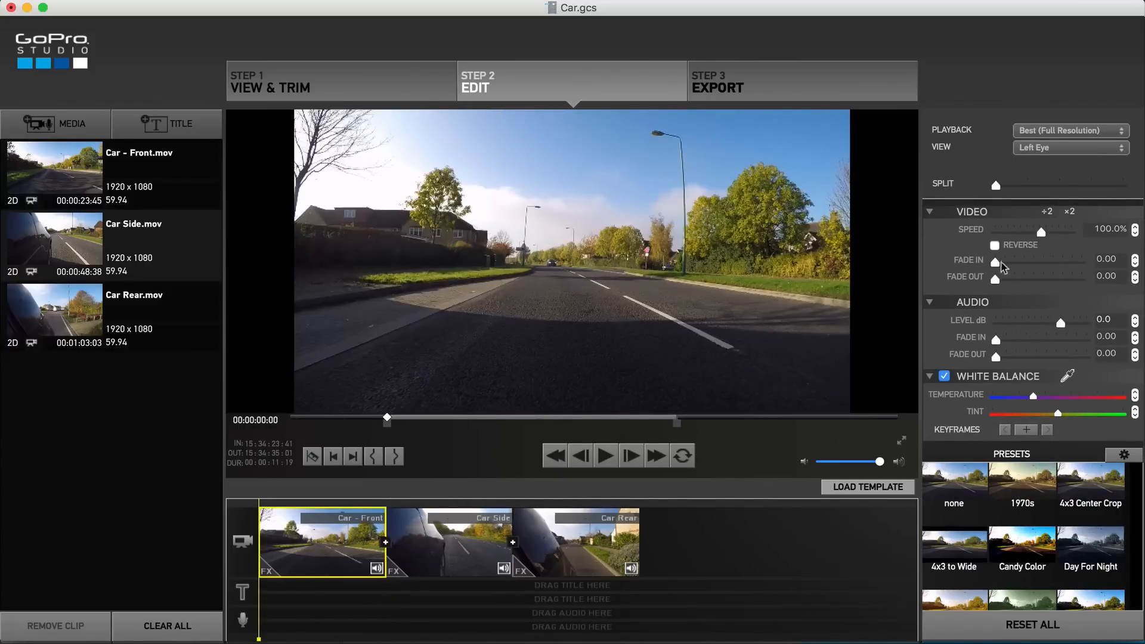
{"action": "left_click_drag", "start_coordinate": [996, 260], "coordinate": [1015, 260]}
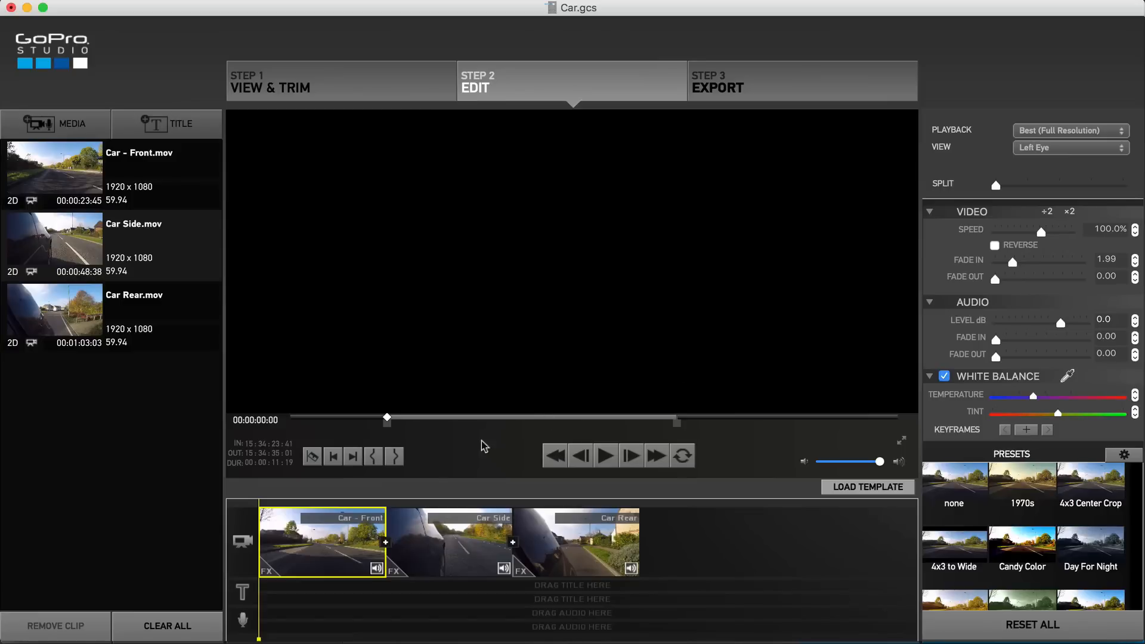
{"action": "mouse_move", "coordinate": [260, 511]}
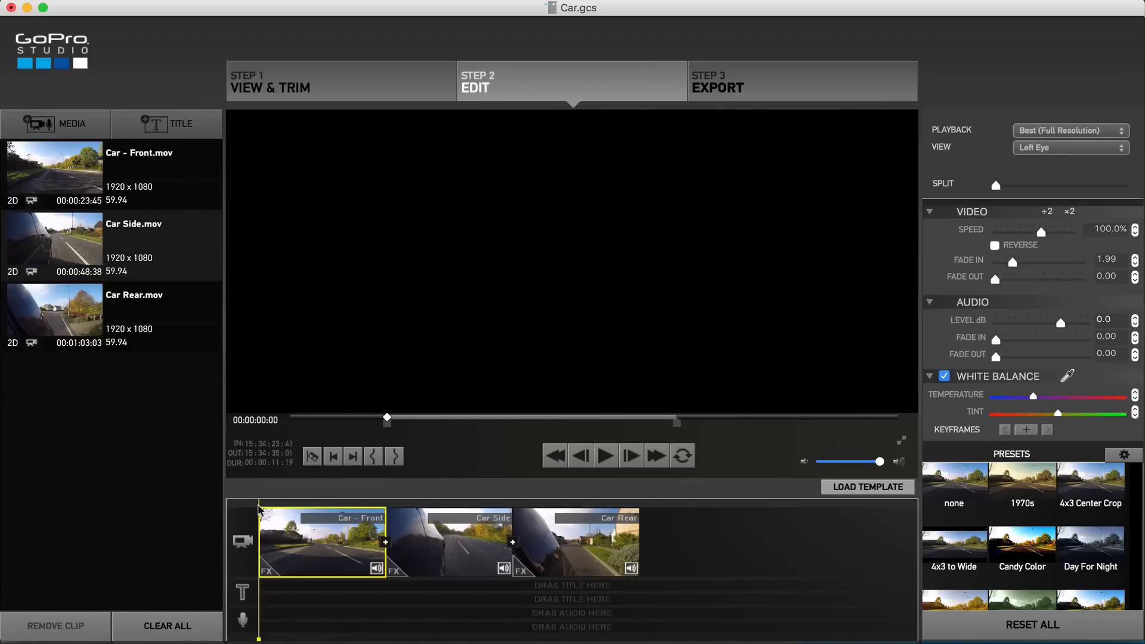
{"action": "left_click", "coordinate": [605, 455]}
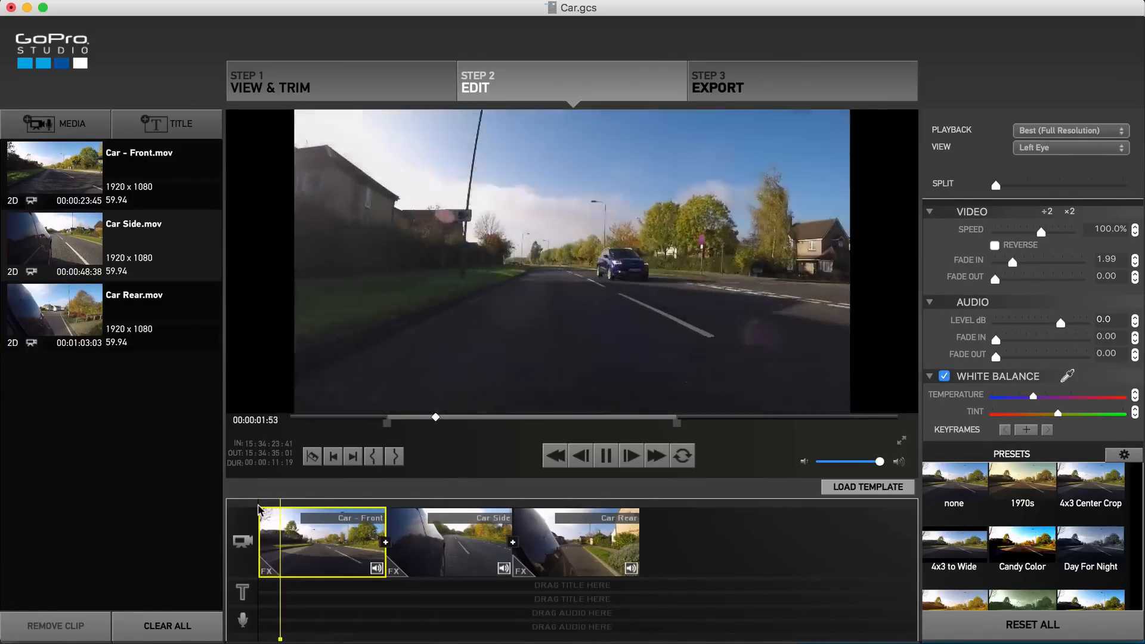
- Give the Car Rear clip a 2.22-second video fade-out
{"action": "left_click", "coordinate": [577, 541]}
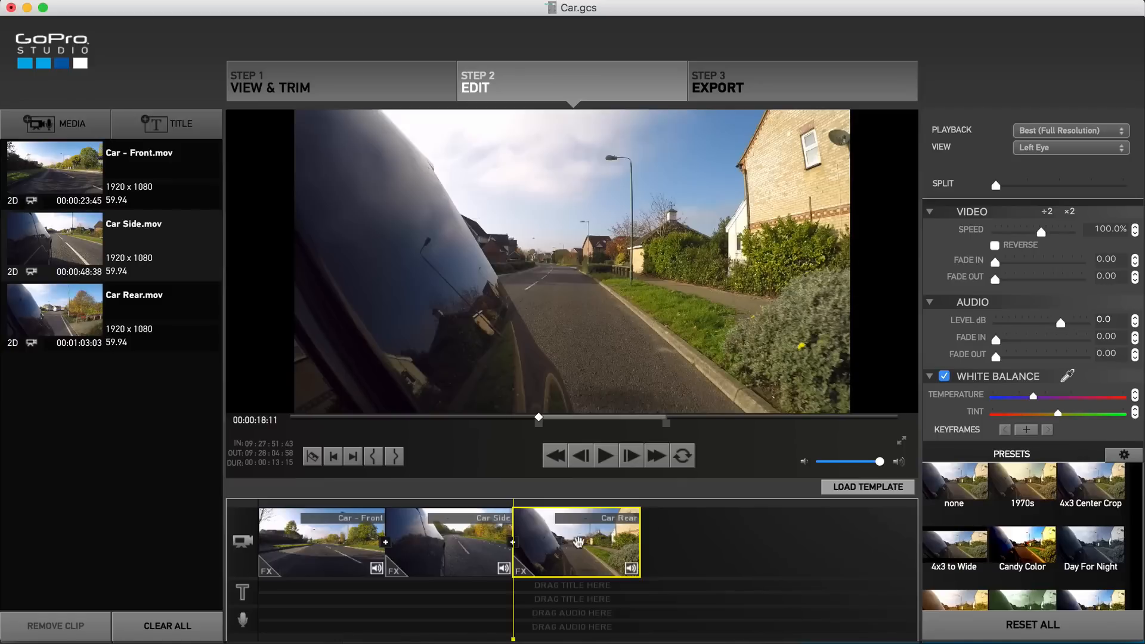
{"action": "left_click_drag", "start_coordinate": [996, 279], "coordinate": [1014, 279]}
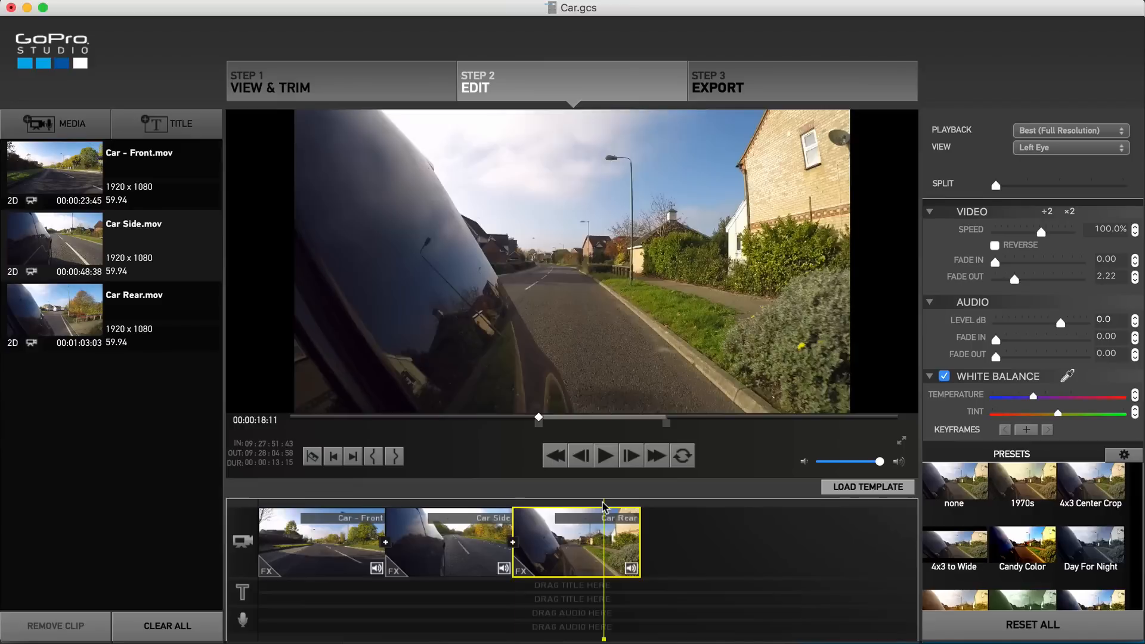
{"action": "left_click", "coordinate": [605, 455]}
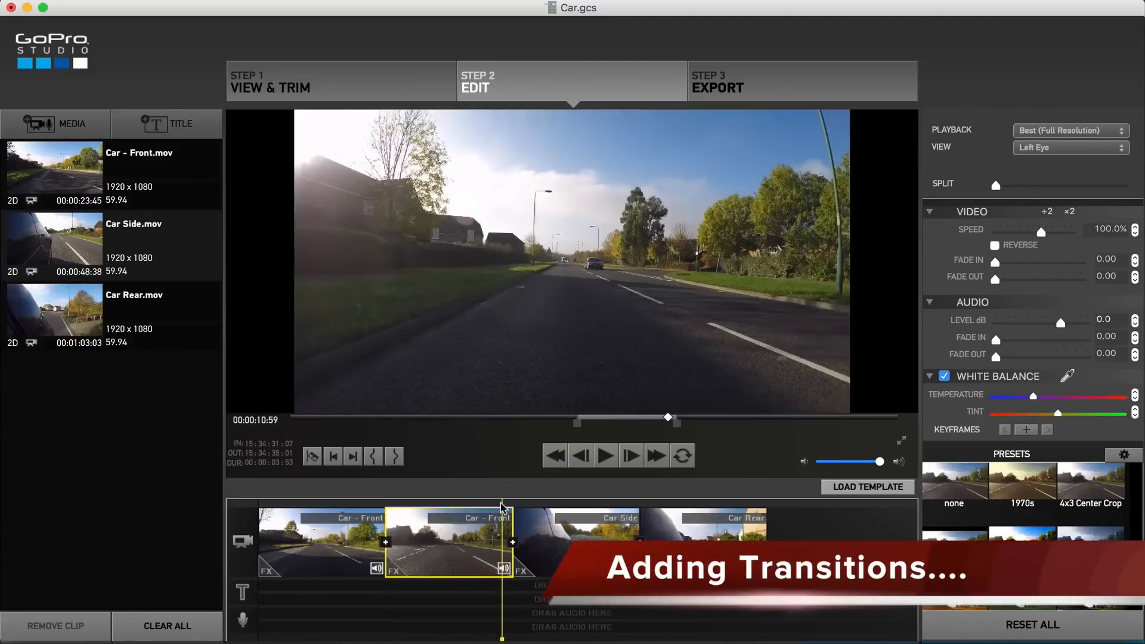
- Add a transition from the second Car Front part into Car Side and play it
{"action": "left_click", "coordinate": [605, 455]}
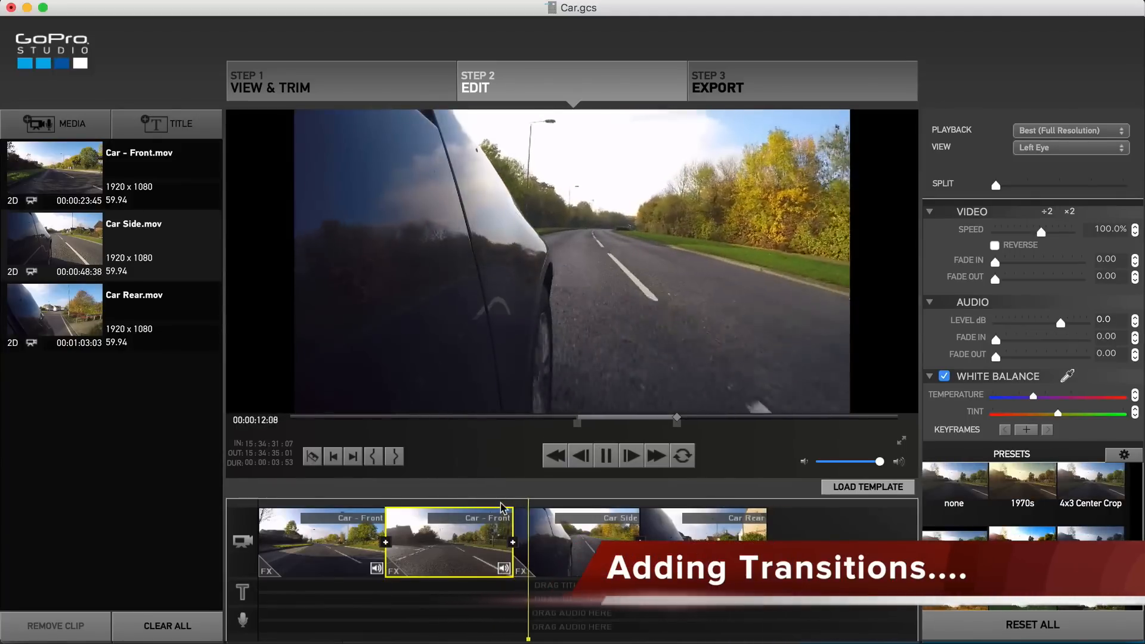
{"action": "left_click", "coordinate": [584, 542]}
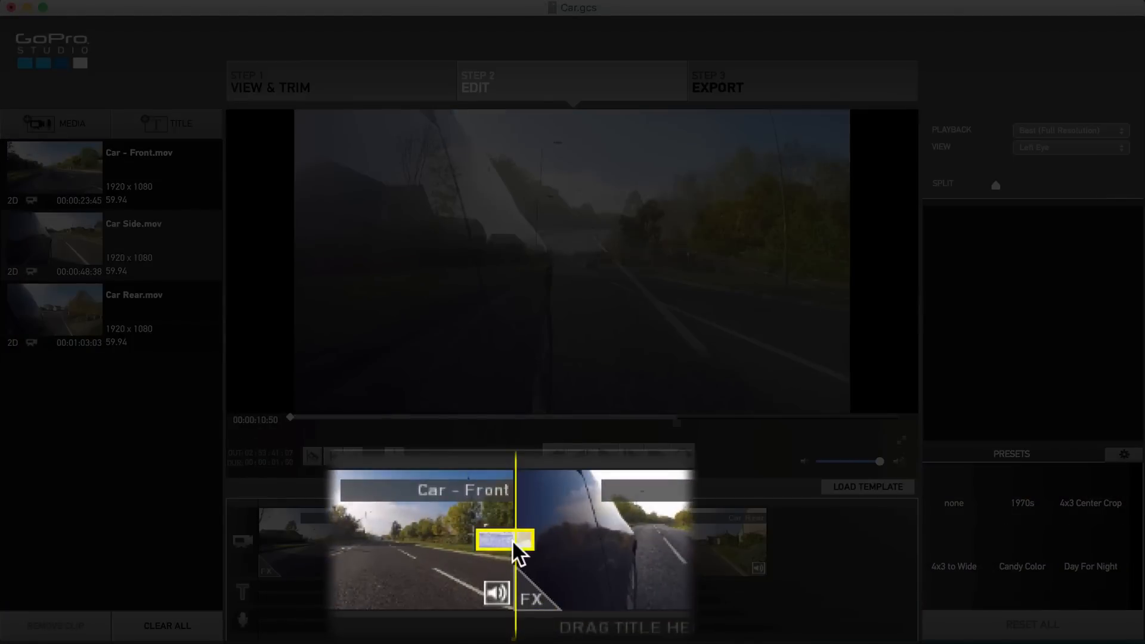
{"action": "left_click", "coordinate": [504, 540]}
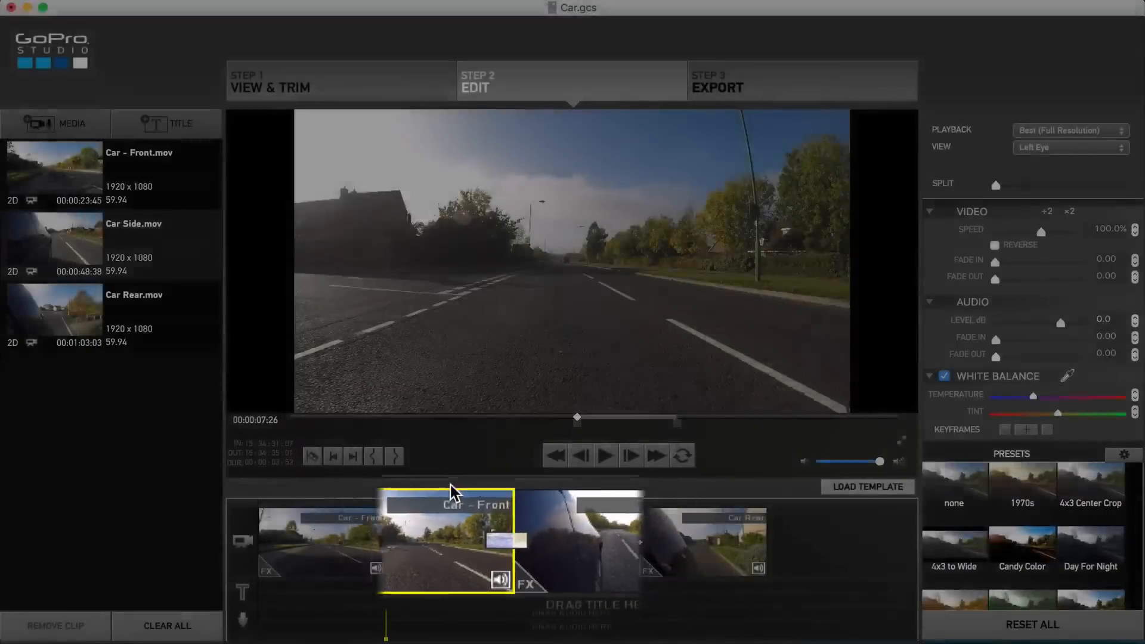
{"action": "left_click", "coordinate": [605, 456]}
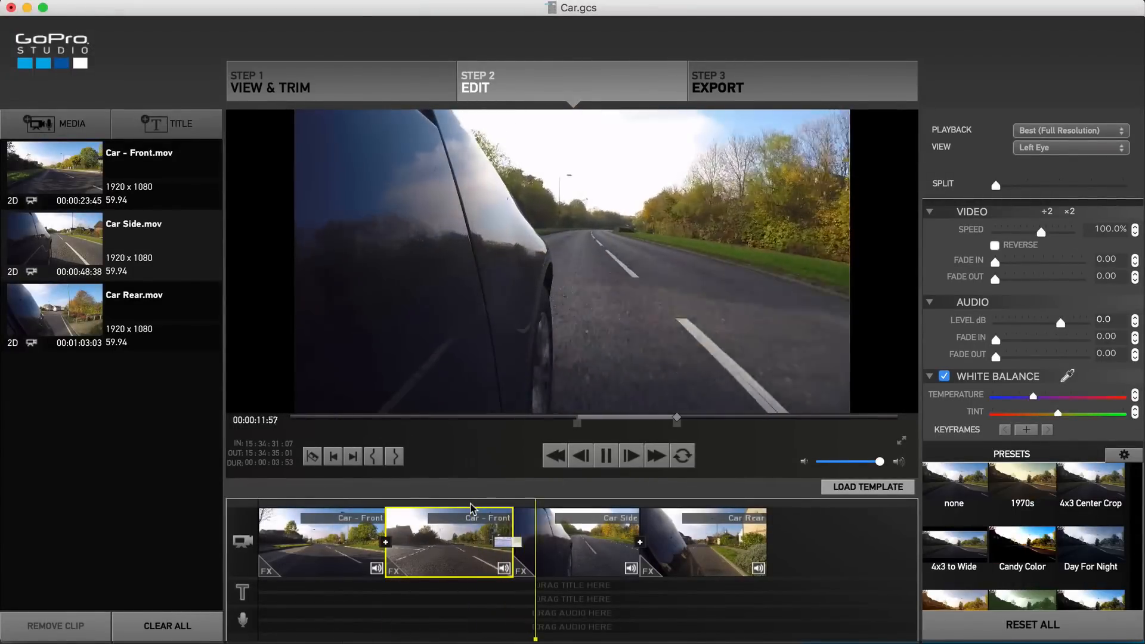
- Add a transition between Car Side and Car Rear
{"action": "left_click", "coordinate": [584, 541]}
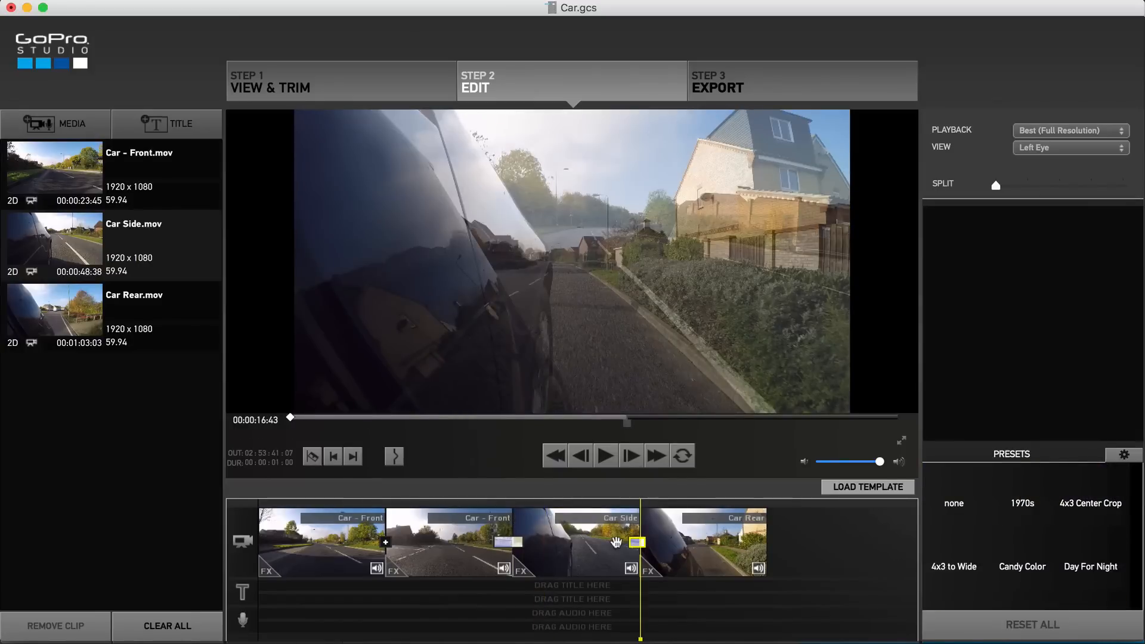
{"action": "left_click", "coordinate": [574, 542]}
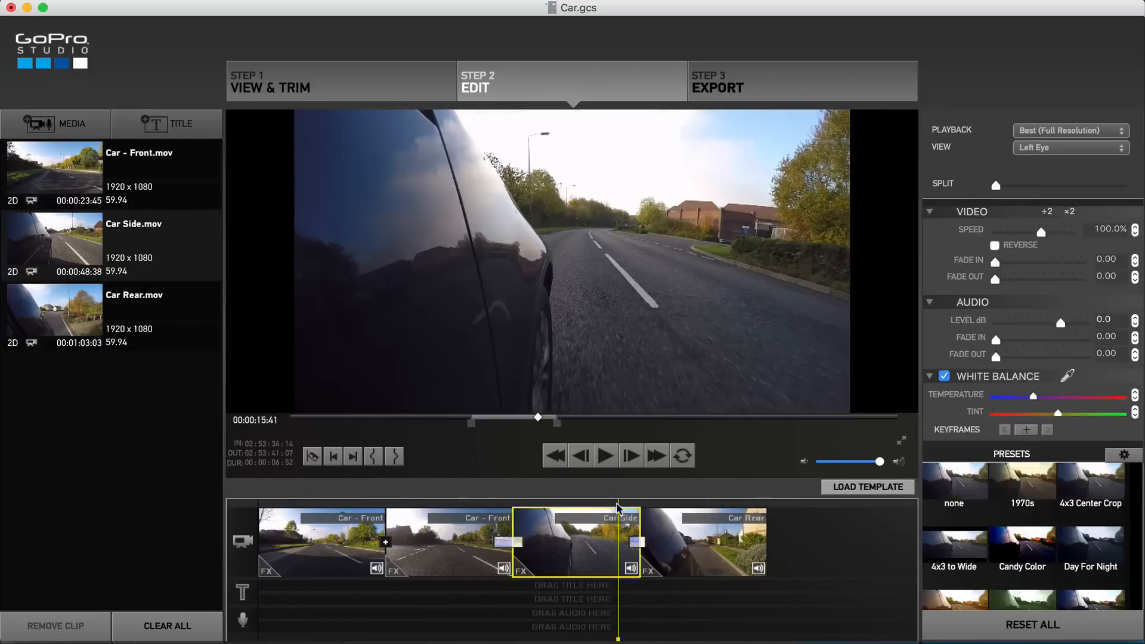
{"action": "left_click", "coordinate": [606, 455]}
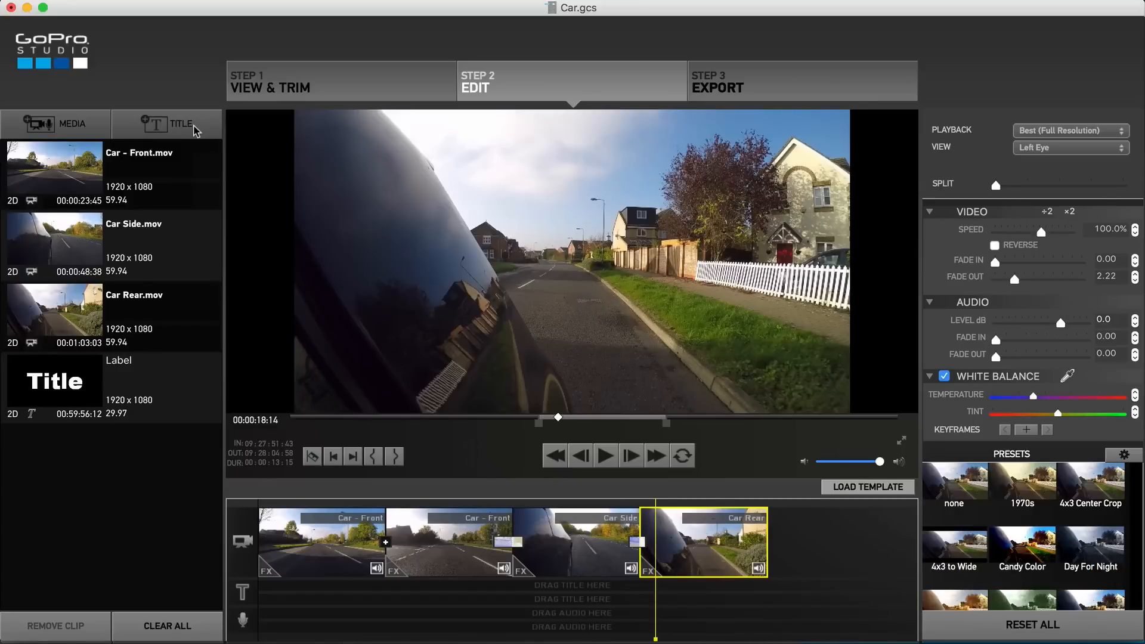
{"action": "mouse_move", "coordinate": [145, 203]}
{"action": "type", "text": "M"}
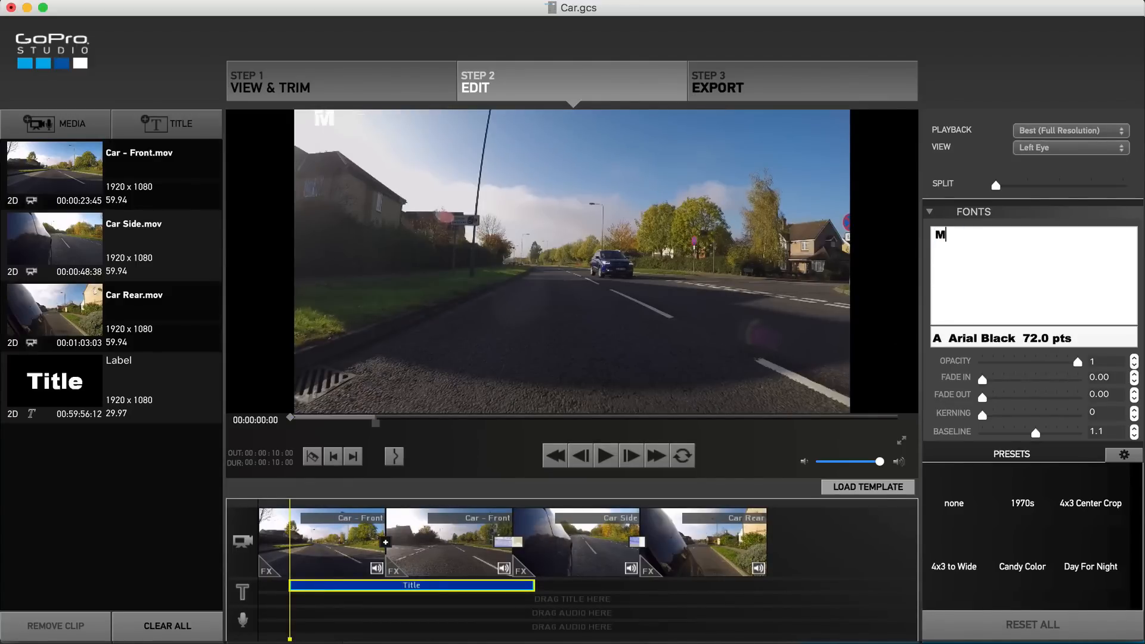
- Complete the 'My Drive' title text and lower its opacity to about 0.61
{"action": "type", "text": "y Drive"}
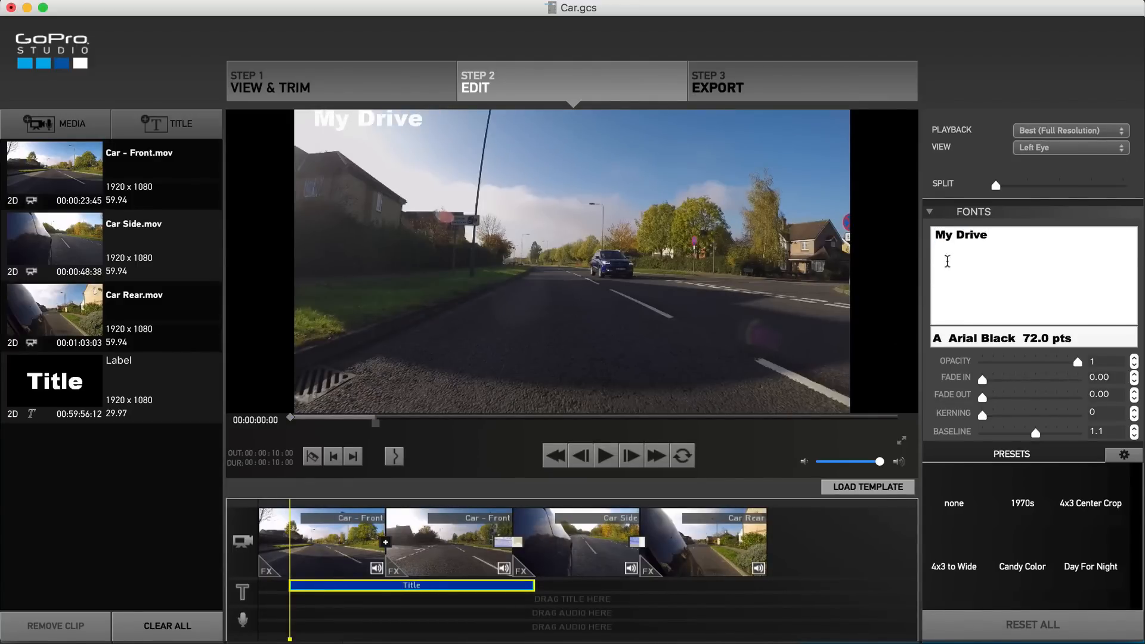
{"action": "left_click", "coordinate": [989, 337]}
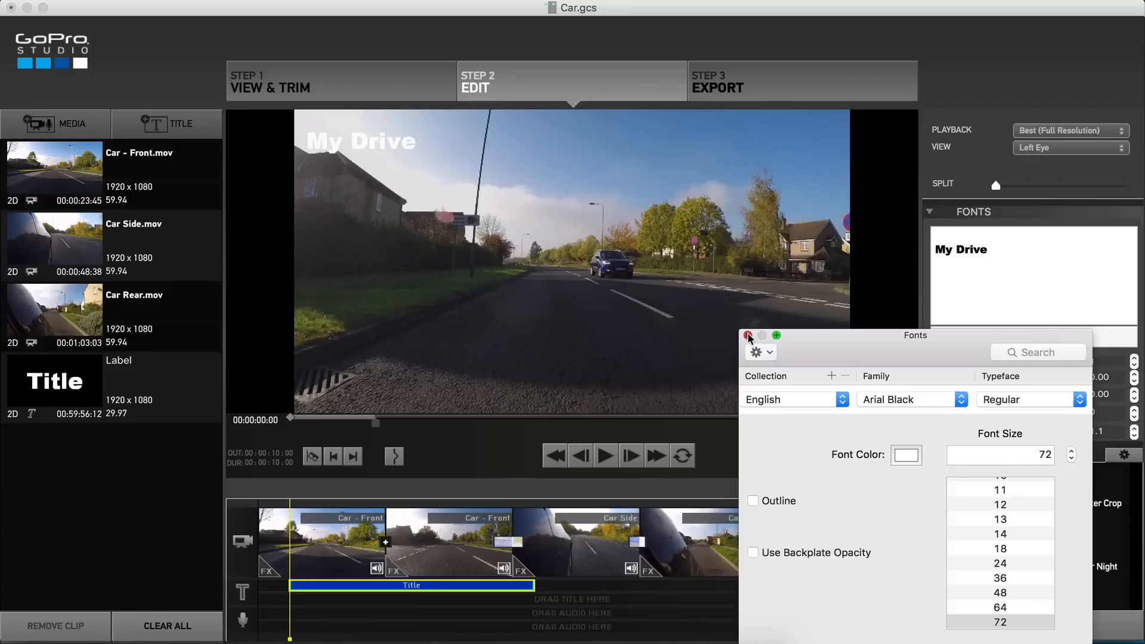
{"action": "left_click", "coordinate": [748, 336]}
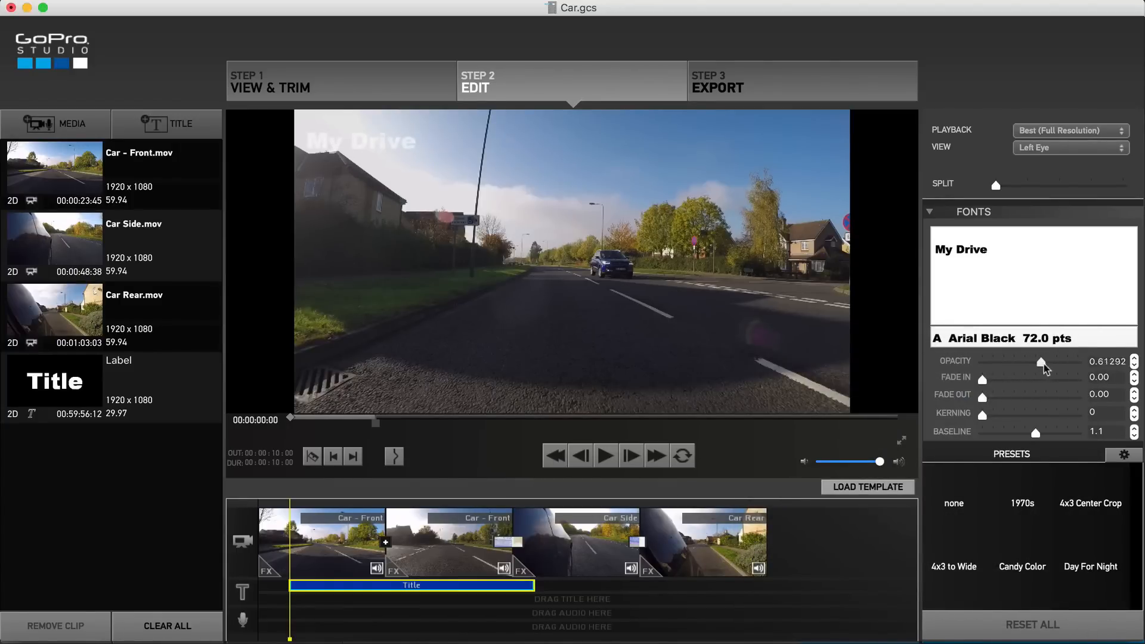
{"action": "left_click_drag", "start_coordinate": [1042, 364], "coordinate": [1067, 362]}
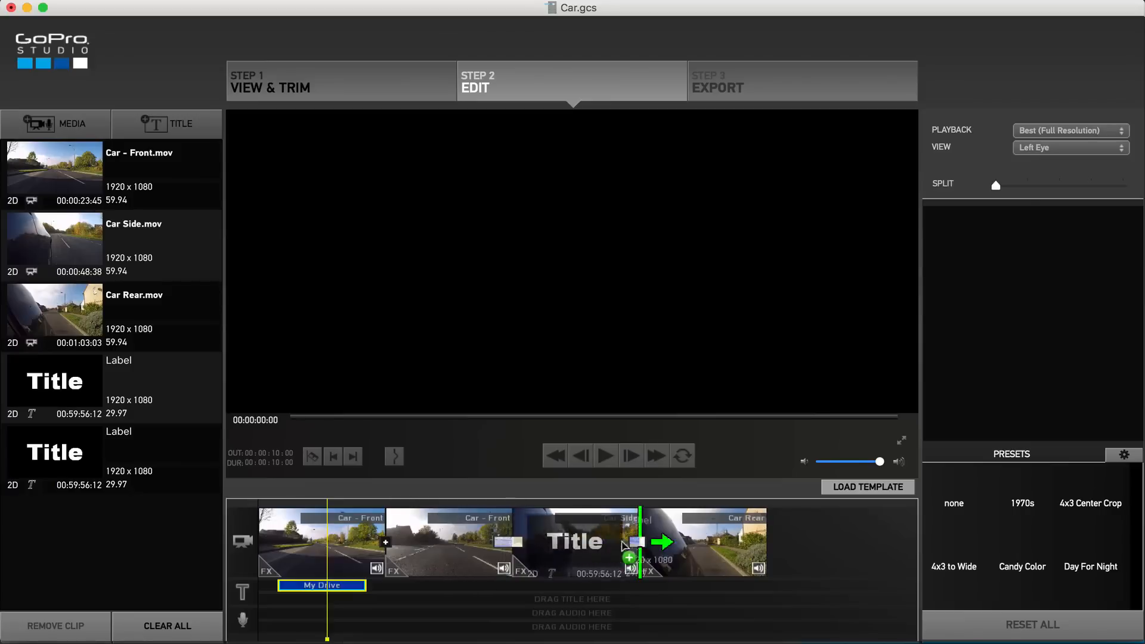
- Place a Title card after Car Rear and select it to edit its 'The END' text
{"action": "left_click", "coordinate": [813, 543]}
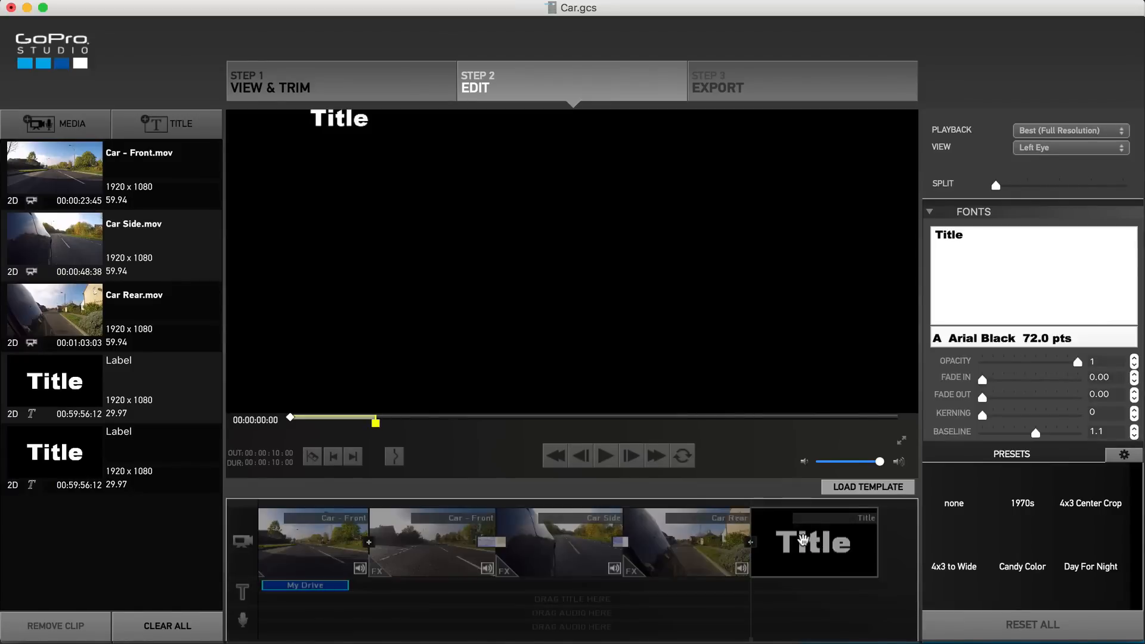
{"action": "left_click", "coordinate": [555, 545]}
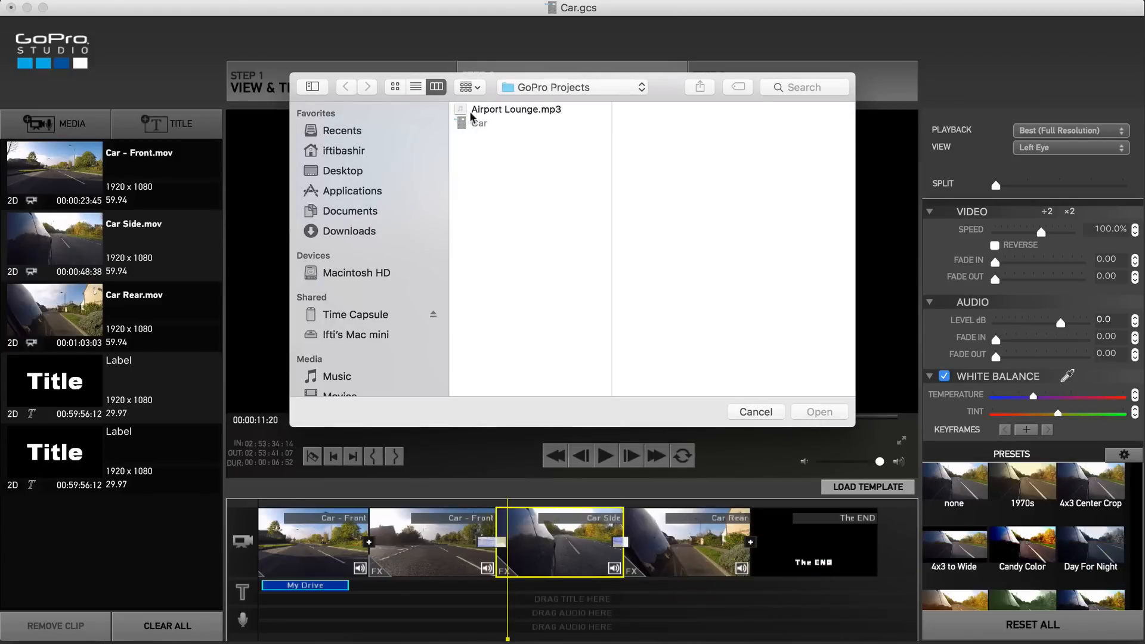
- Import Airport Lounge.mp3 from the GoPro Projects folder onto the audio track
{"action": "left_click", "coordinate": [515, 108]}
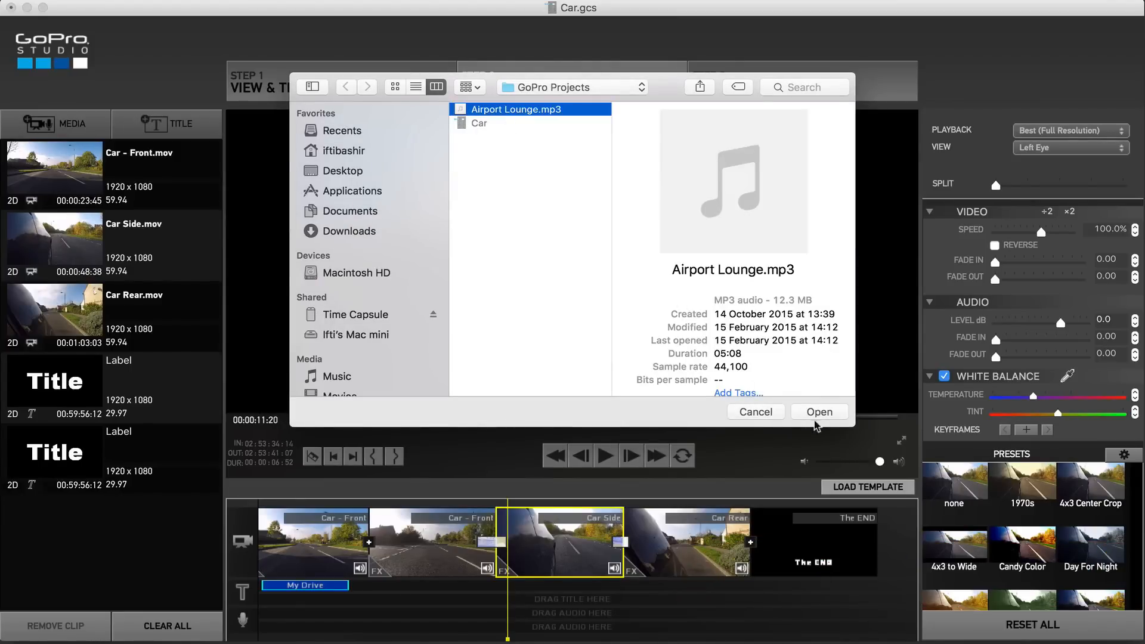
{"action": "left_click", "coordinate": [819, 411]}
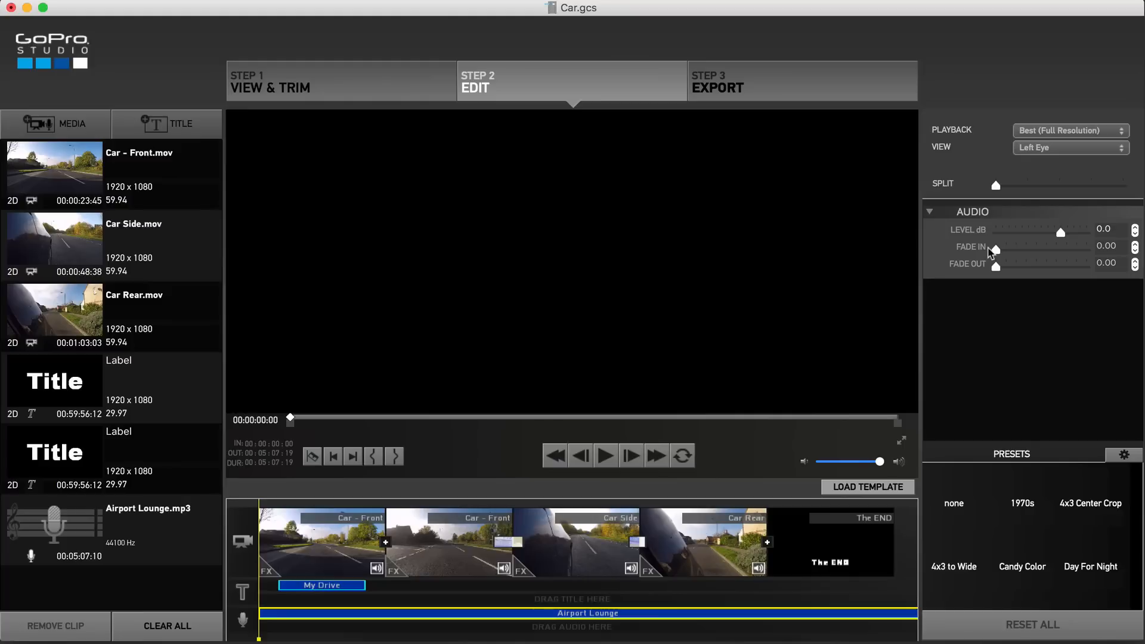
{"action": "left_click_drag", "start_coordinate": [996, 250], "coordinate": [1006, 250]}
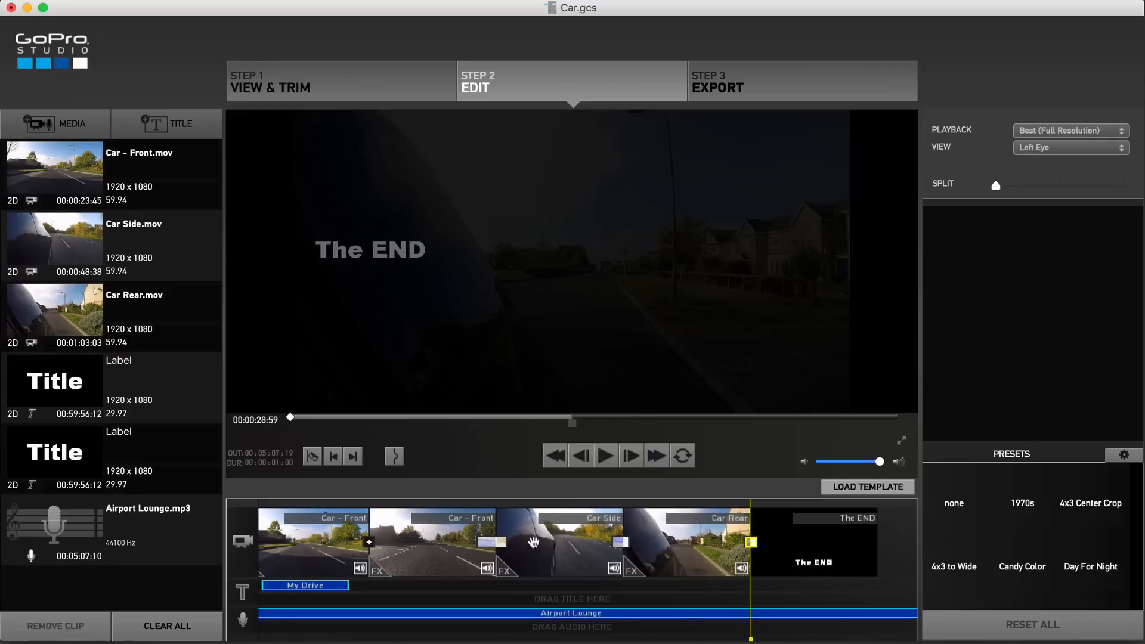
{"action": "left_click", "coordinate": [433, 542]}
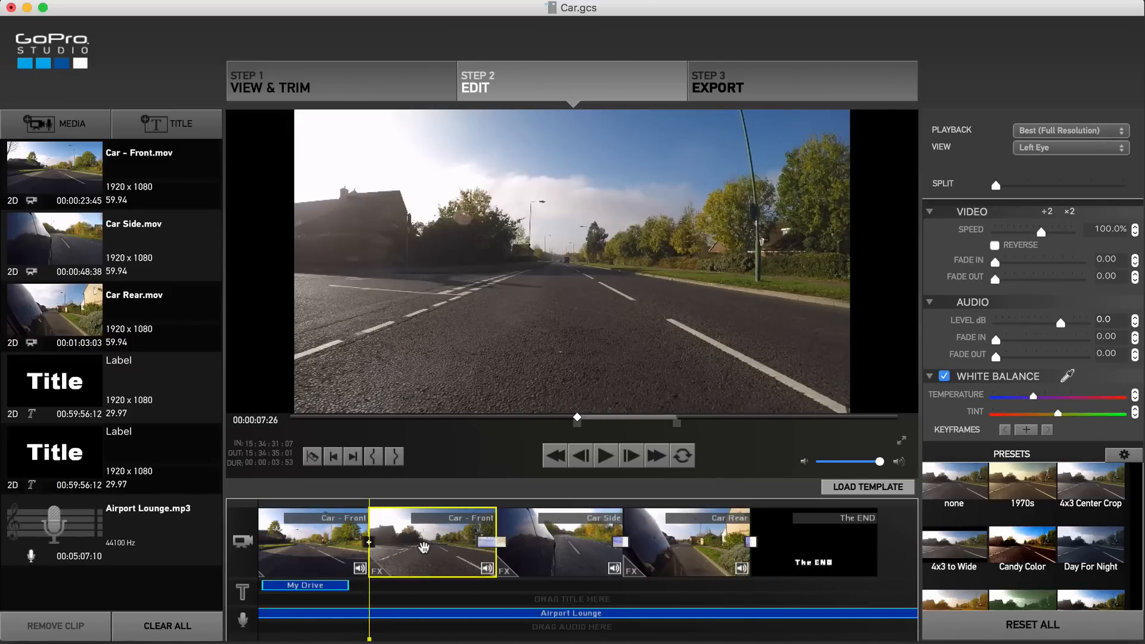